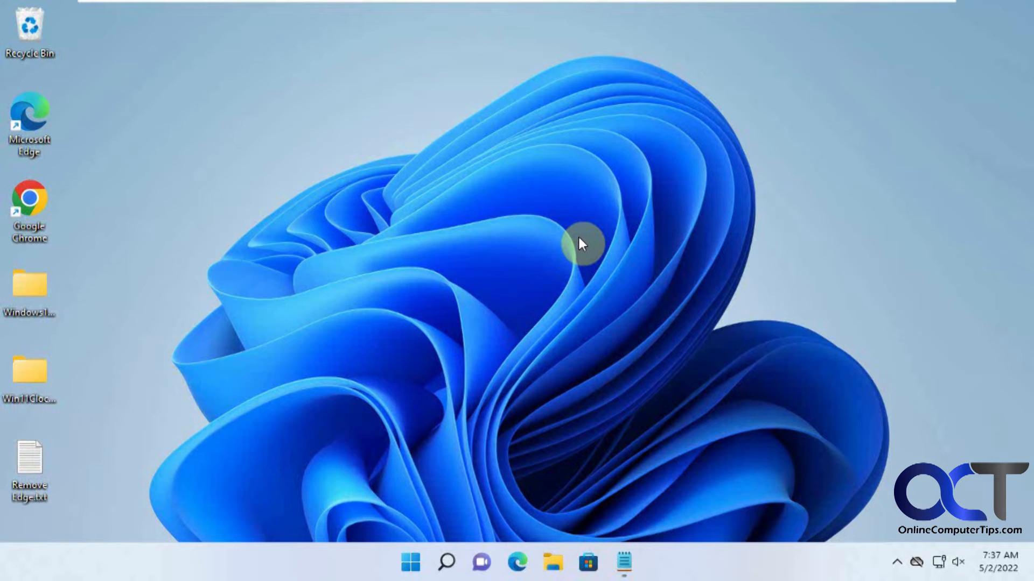
mouse_move(425, 214)
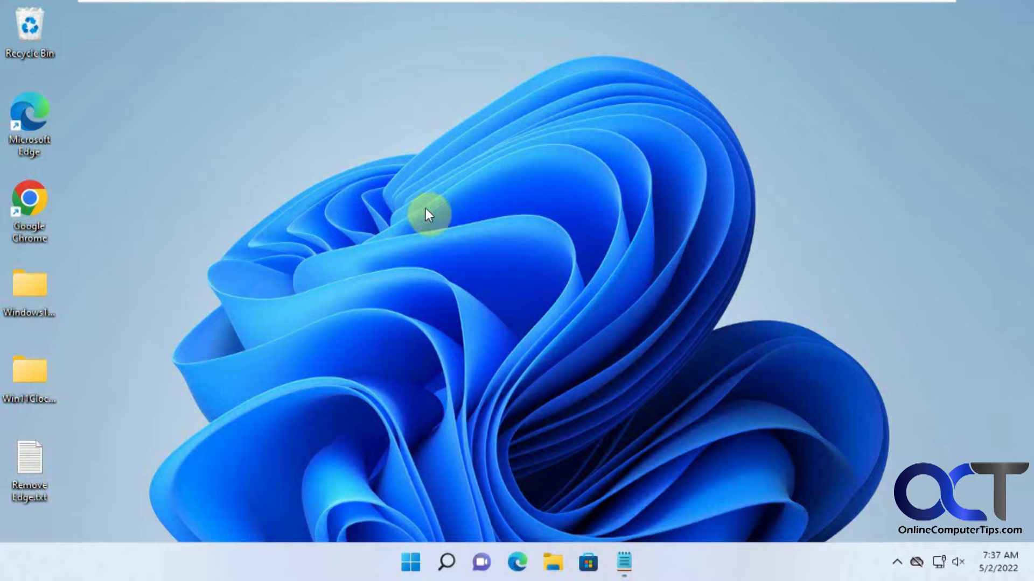
mouse_move(245, 128)
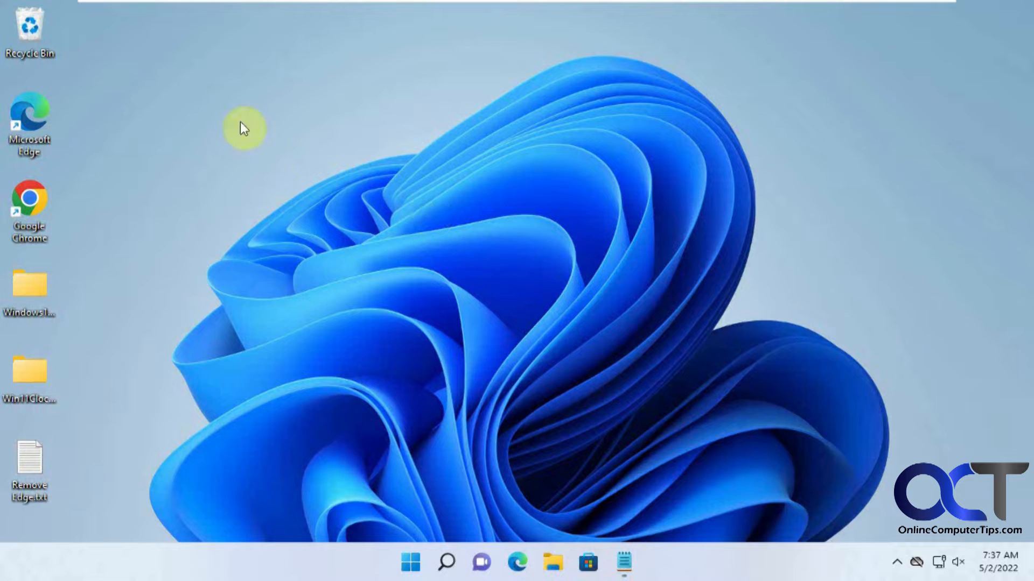
mouse_move(456, 223)
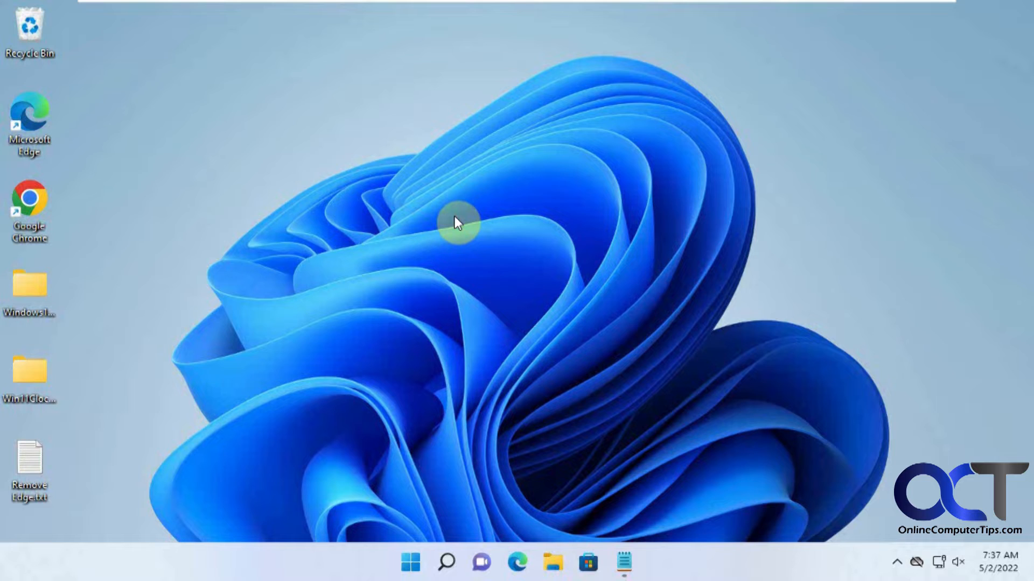
mouse_move(494, 175)
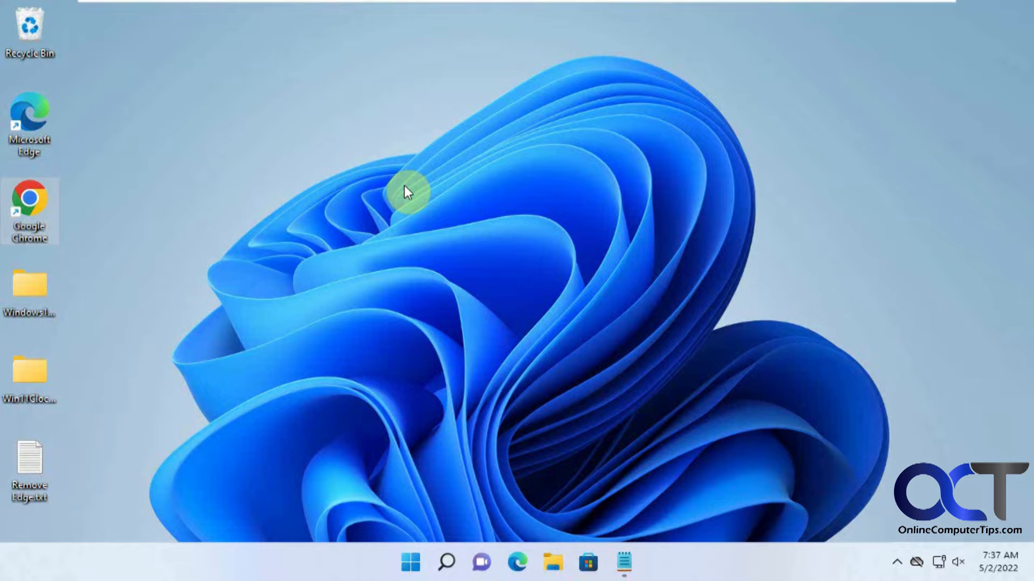
mouse_move(410, 210)
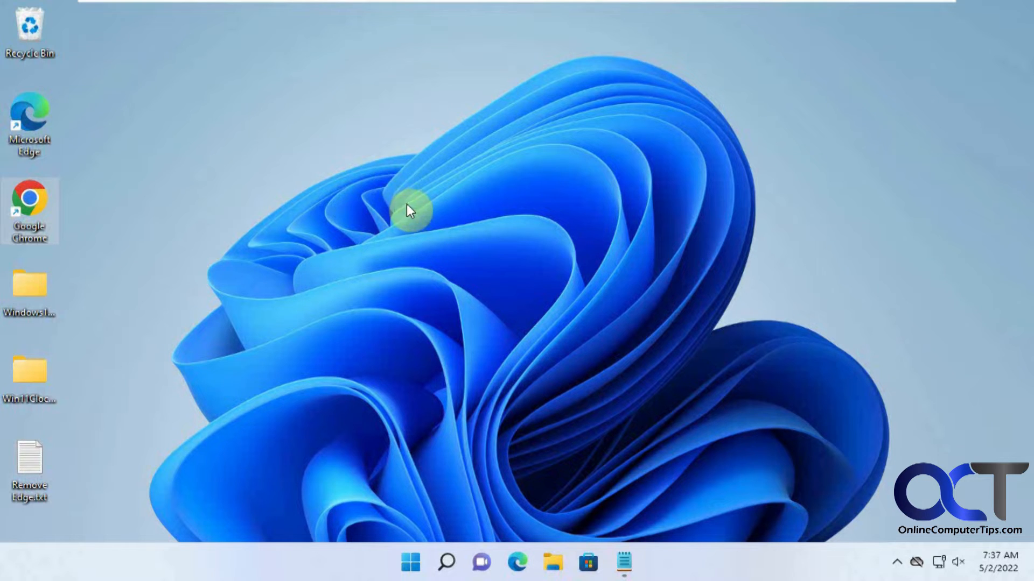
mouse_move(320, 267)
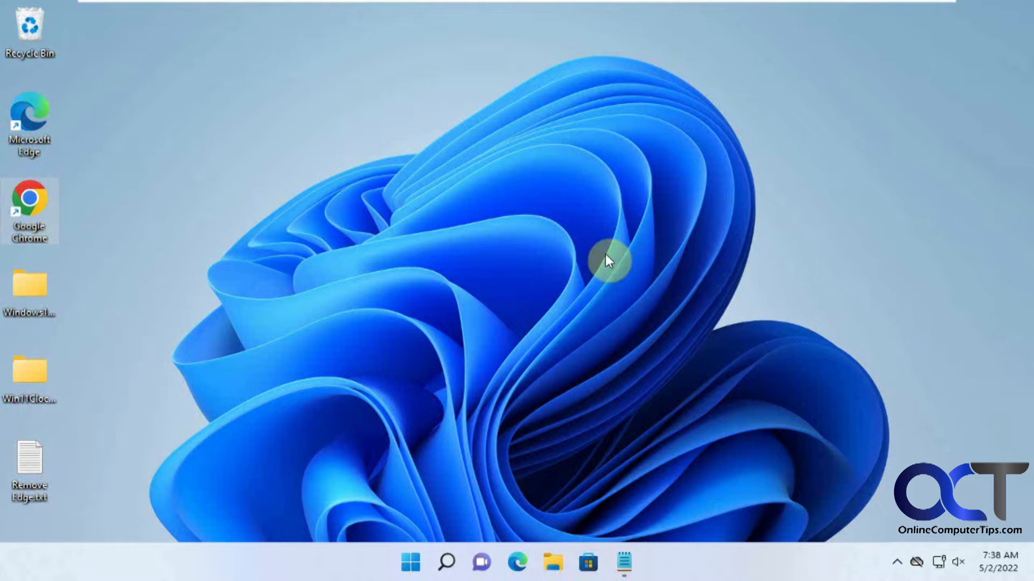
mouse_move(495, 271)
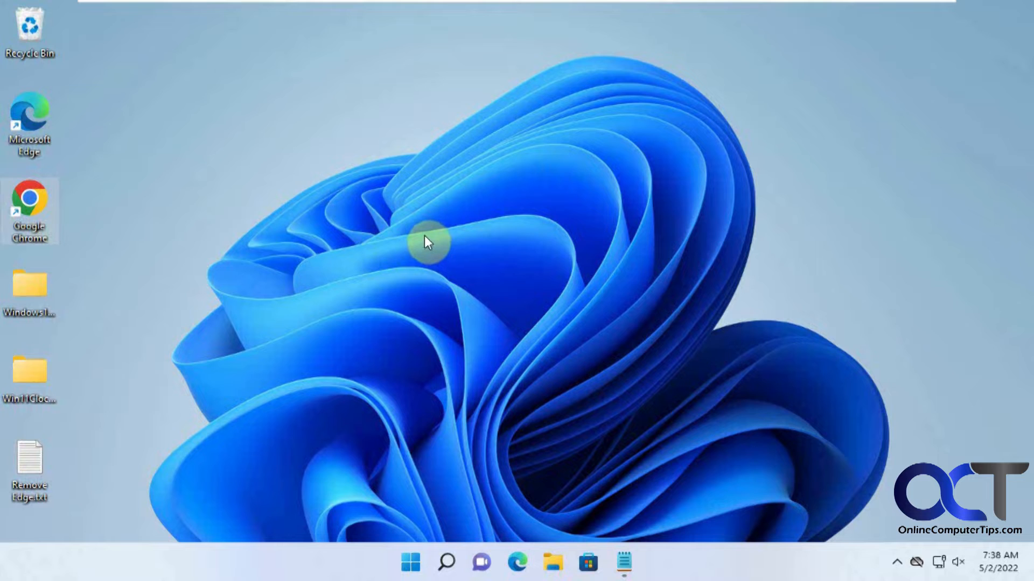
mouse_move(130, 148)
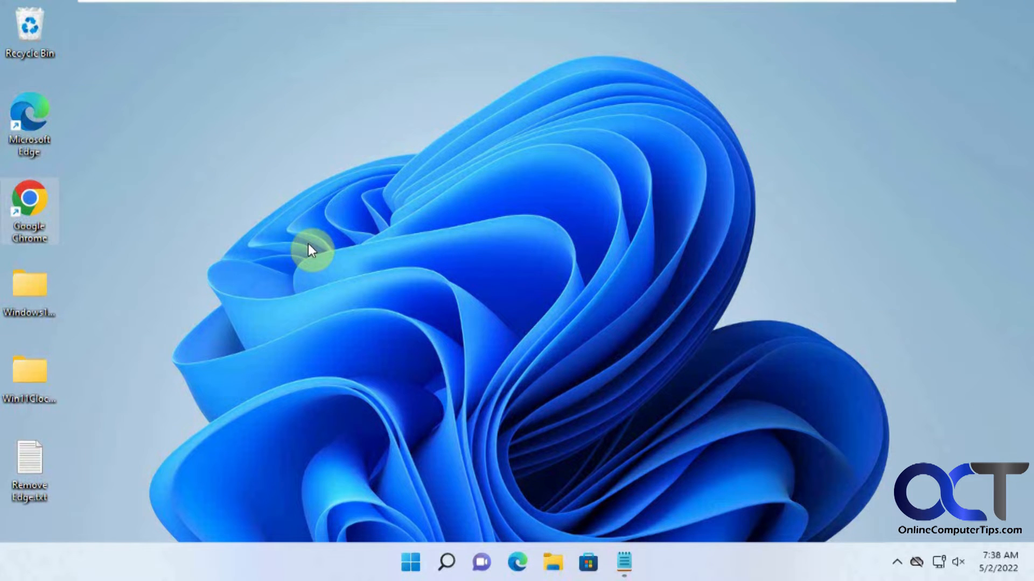
mouse_move(333, 235)
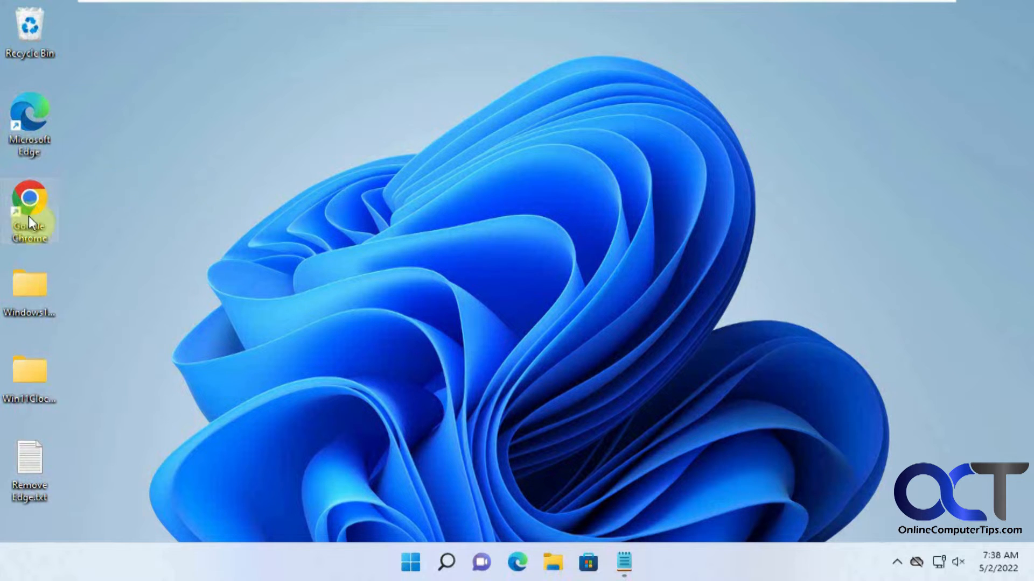
mouse_move(102, 150)
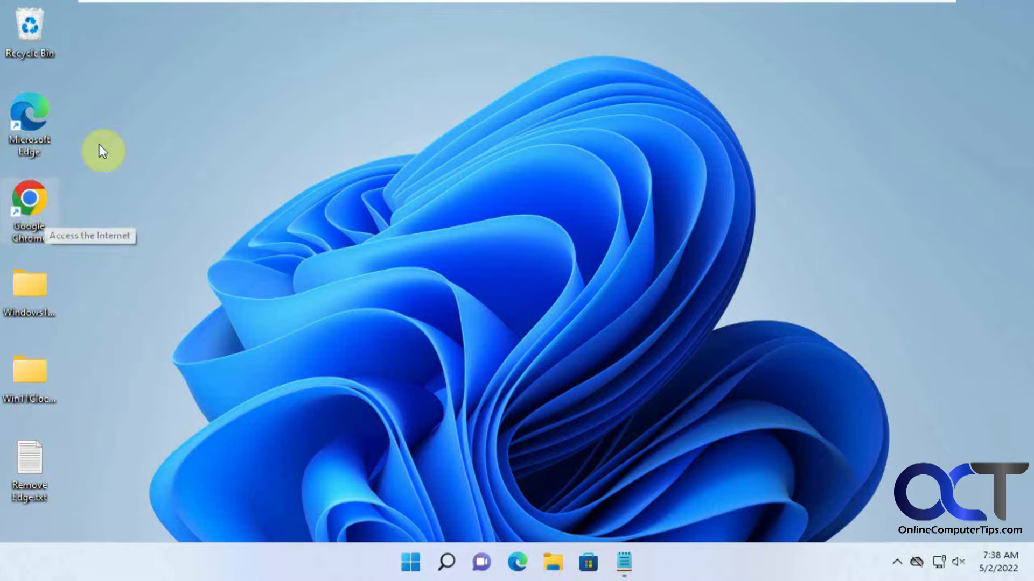
mouse_move(244, 329)
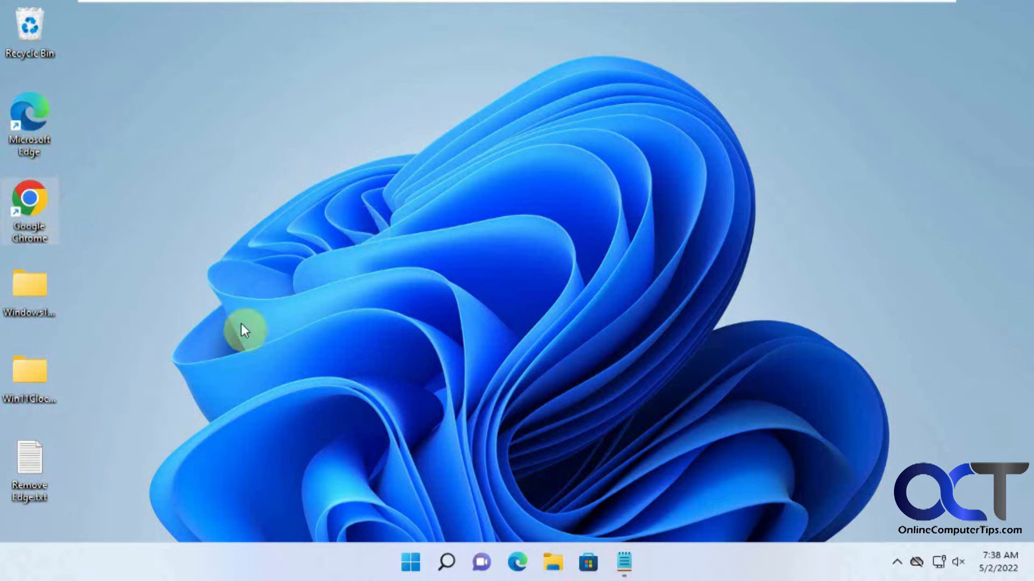
mouse_move(86, 230)
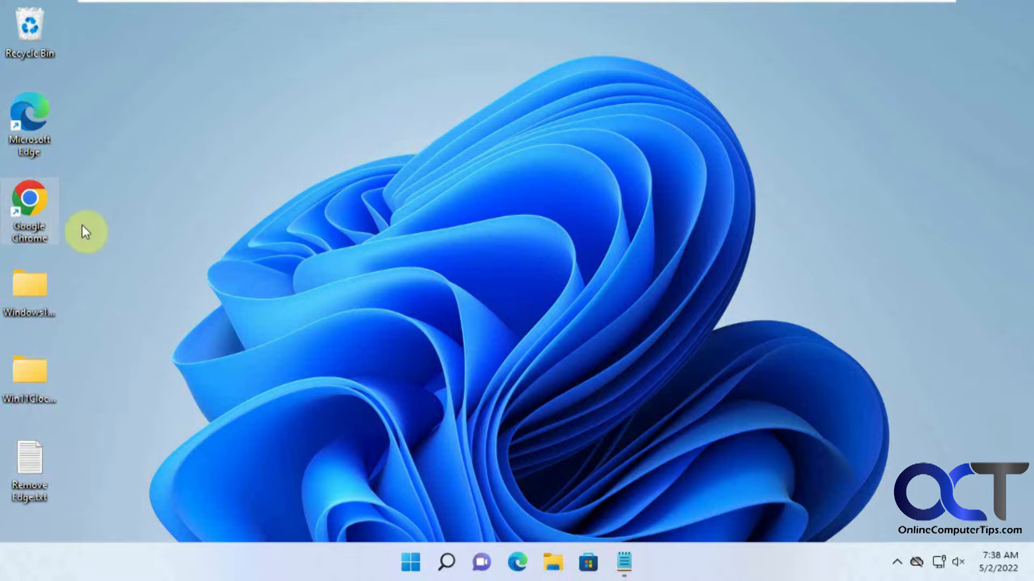
mouse_move(233, 227)
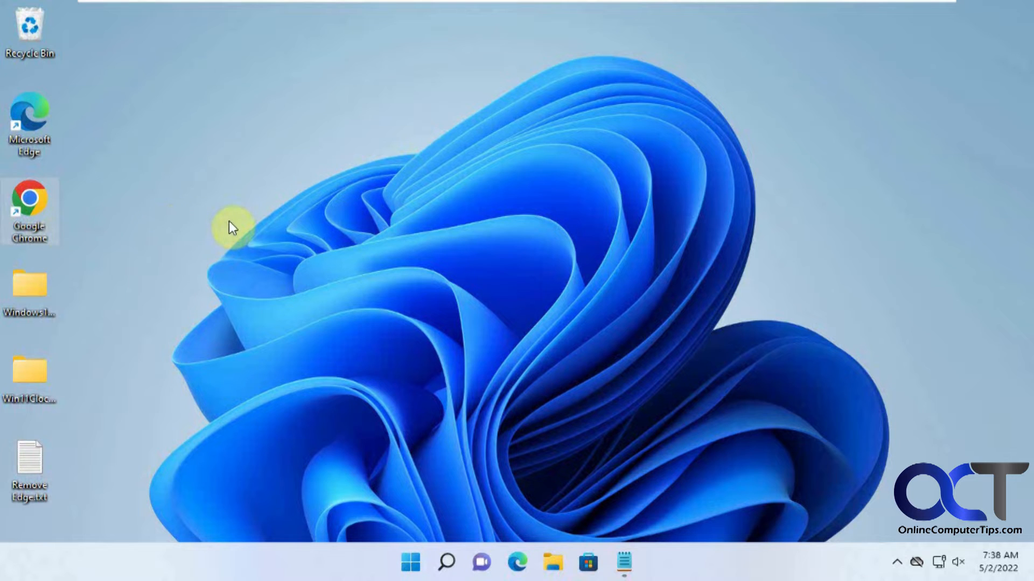
mouse_move(362, 199)
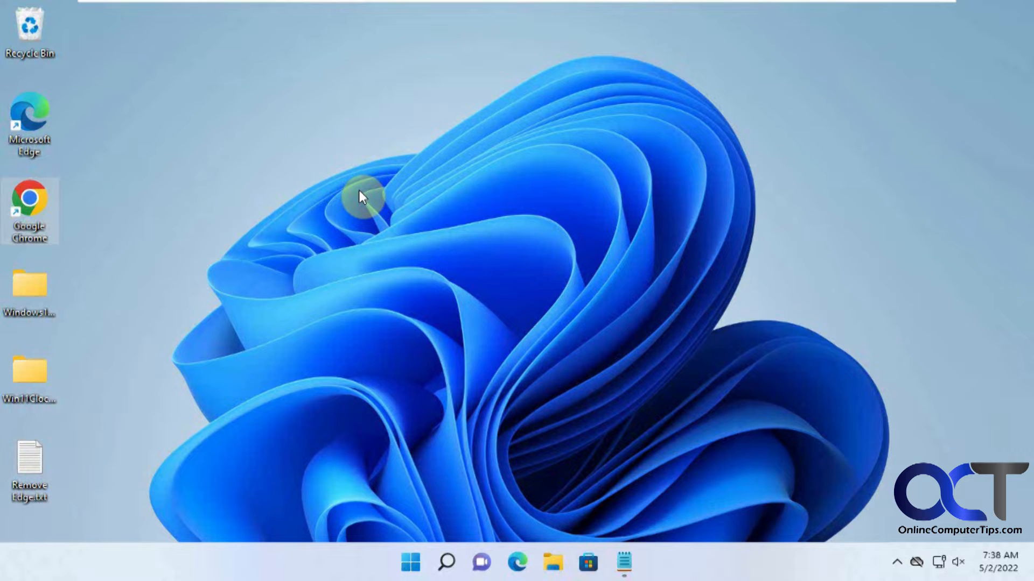
mouse_move(360, 156)
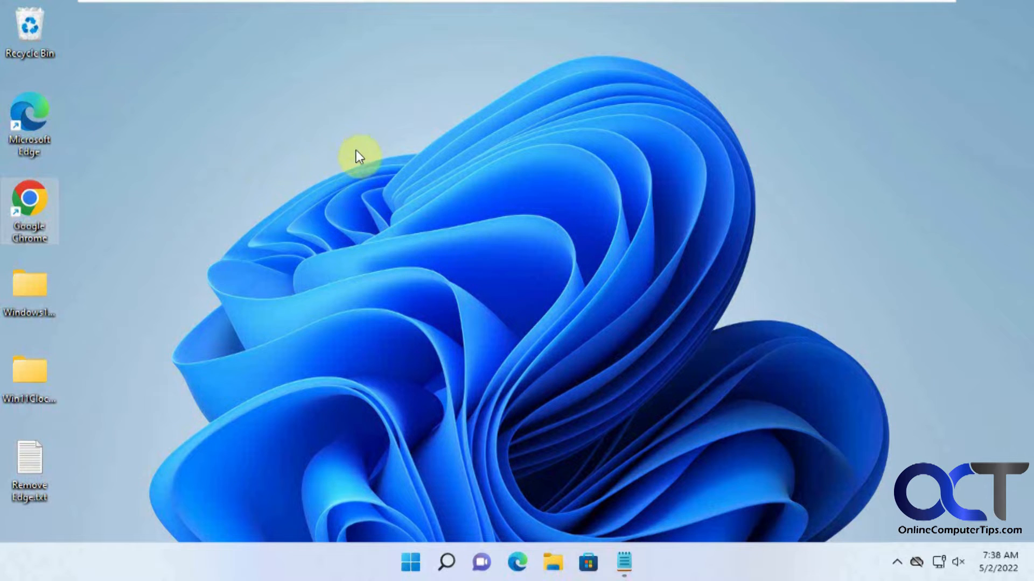
mouse_move(414, 292)
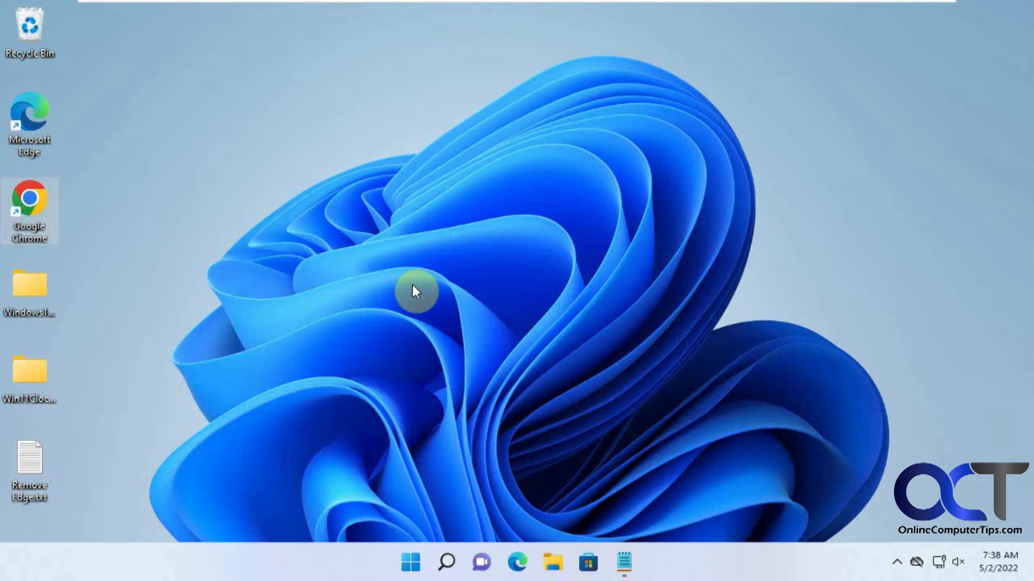
mouse_move(445, 562)
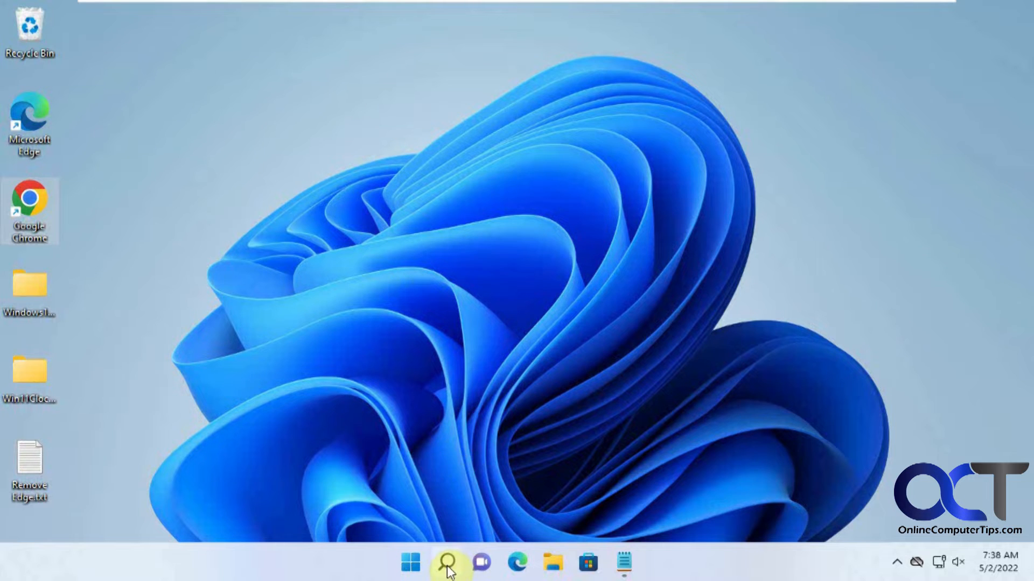
Search for system restore settings and open System Properties on the System Protection page for C:
click(446, 562)
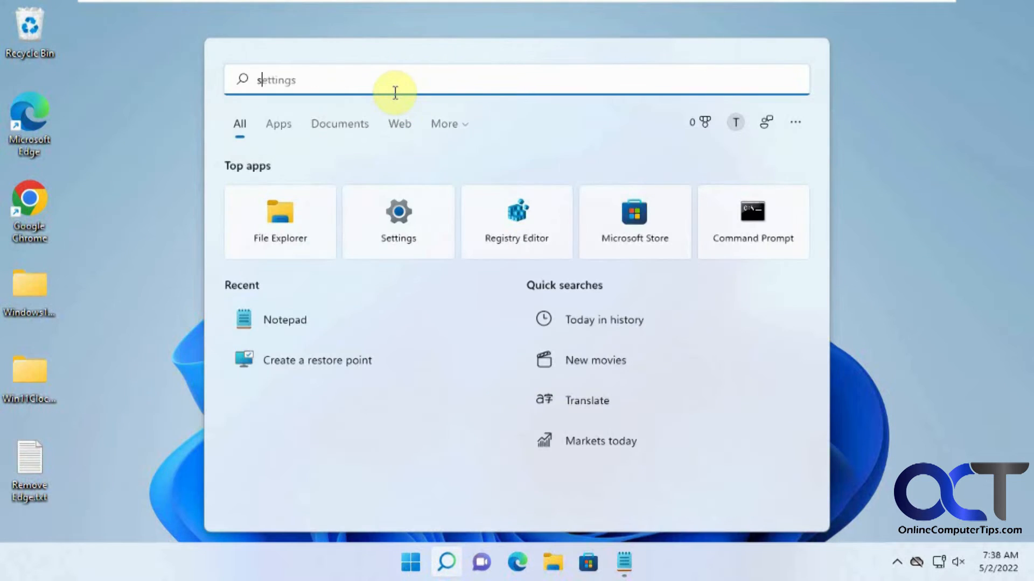
text(ss)
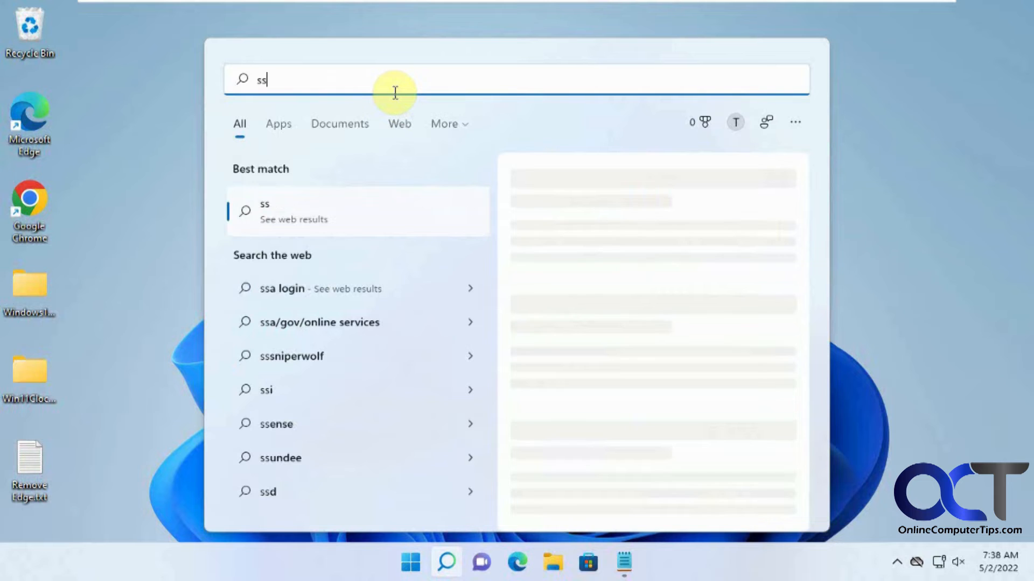
text(system information)
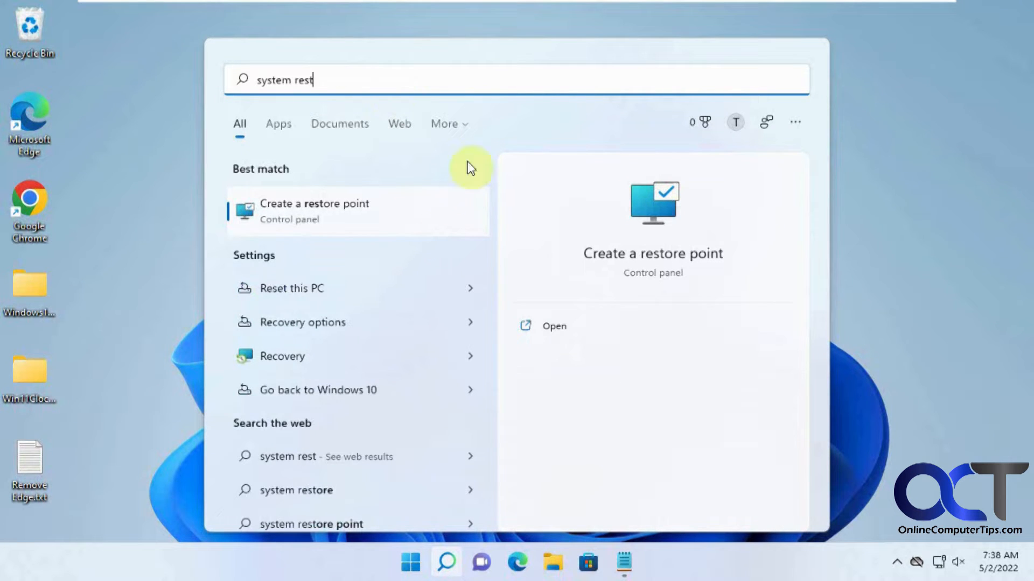
click(314, 209)
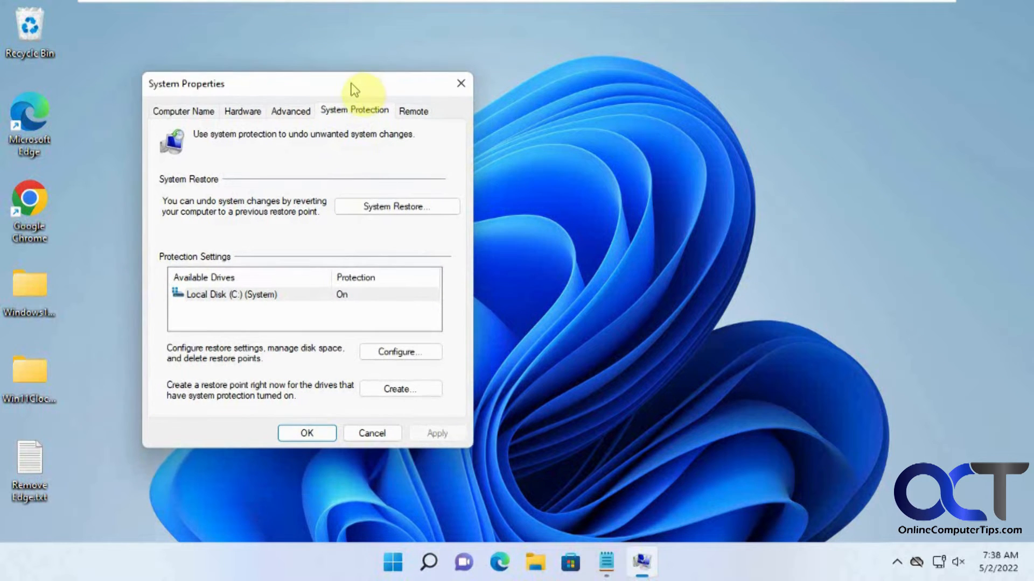
mouse_move(302, 406)
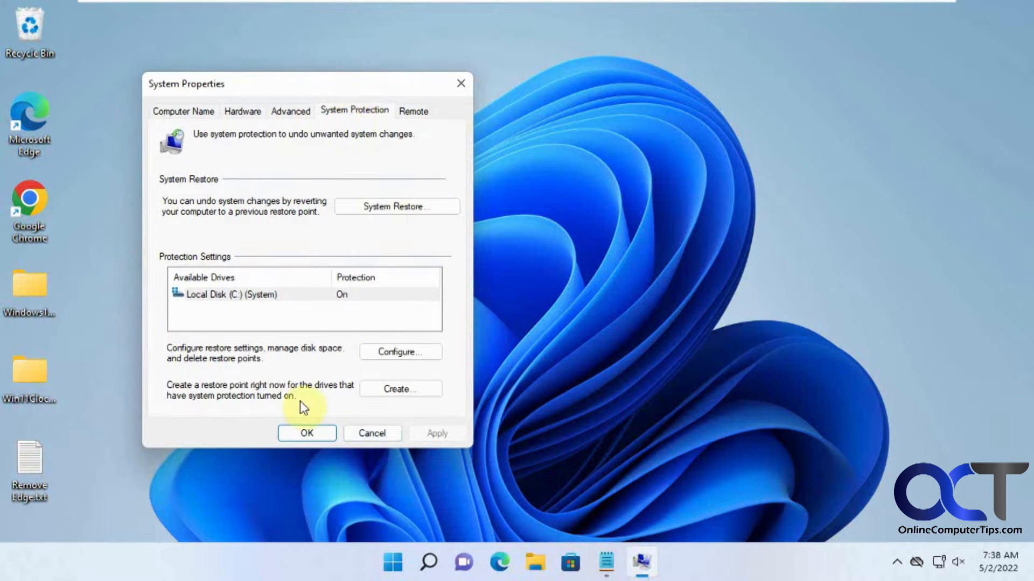
mouse_move(357, 400)
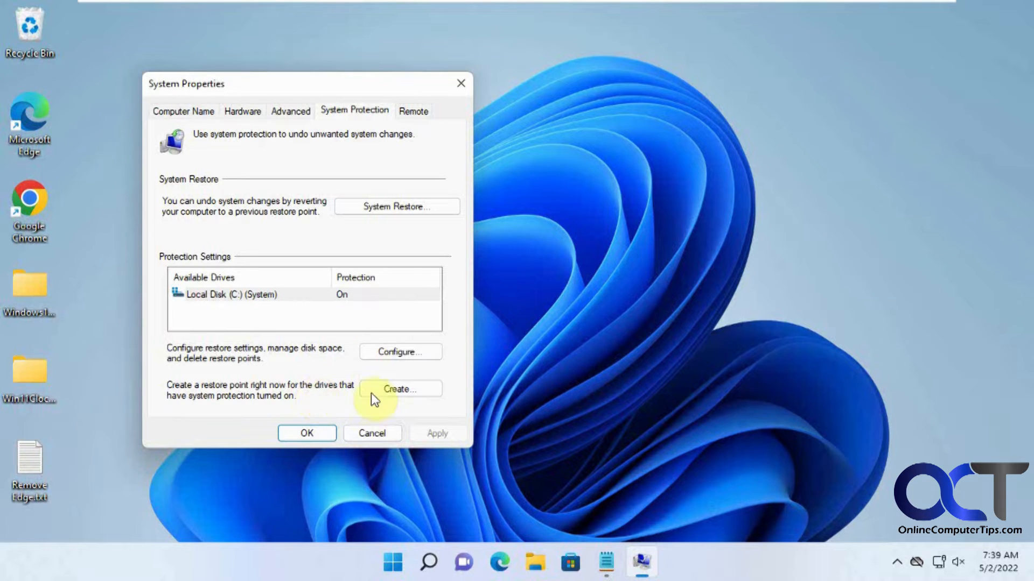
Create a manual restore point described 'Before removing Edge' for the C: drive
click(398, 388)
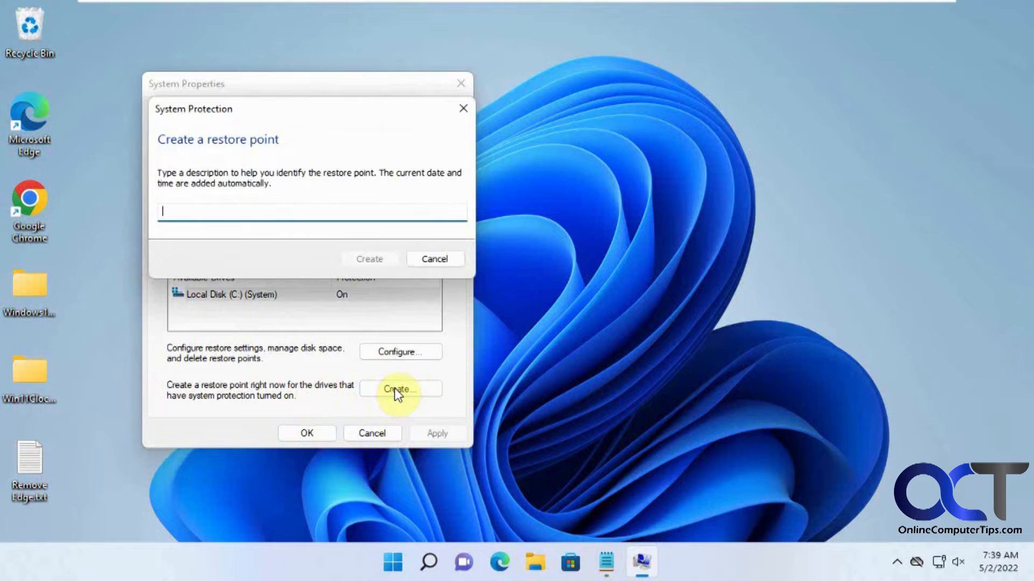
text(Be)
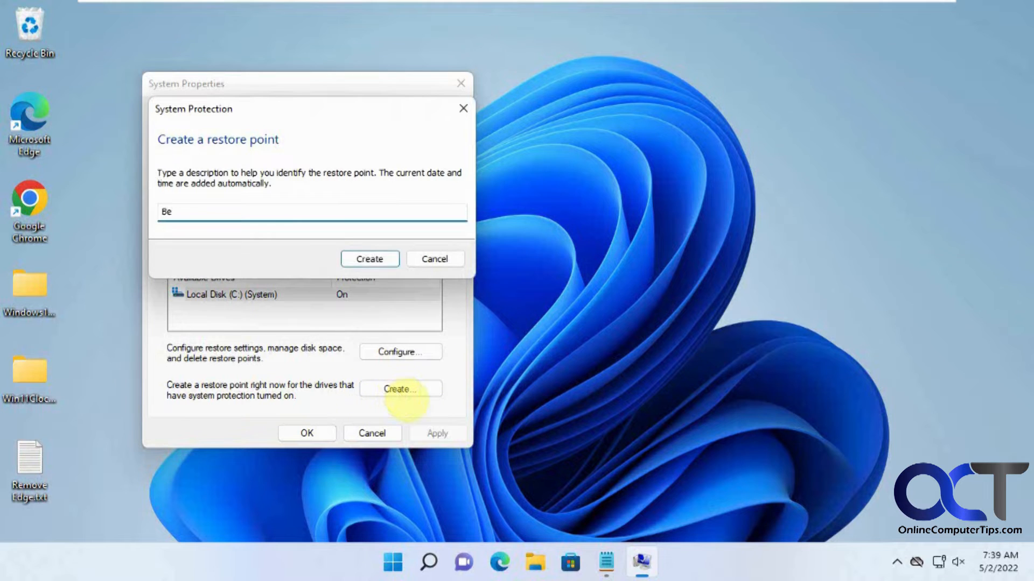
text(for)
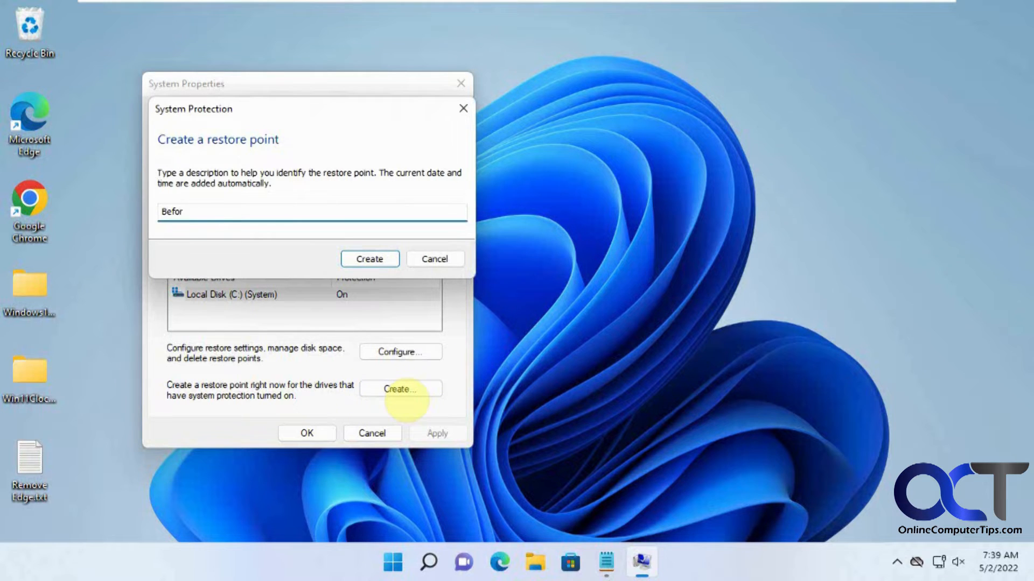
text(e removing)
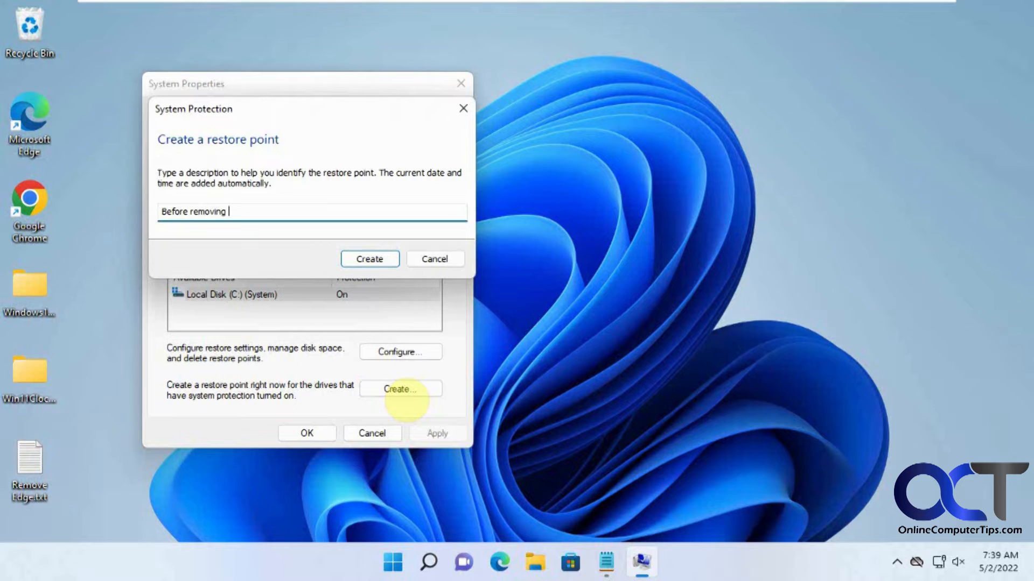
text(Edge)
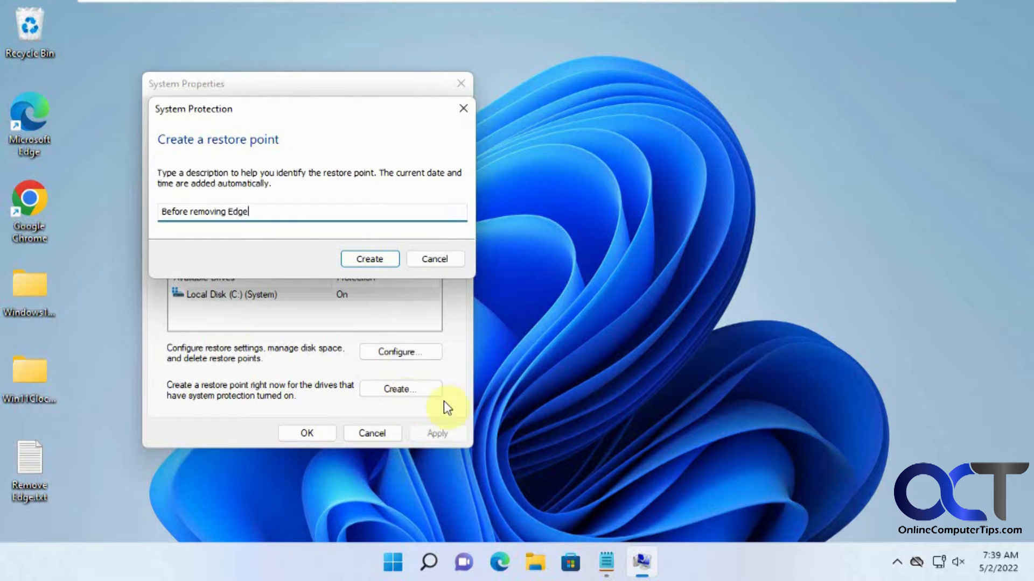
click(369, 258)
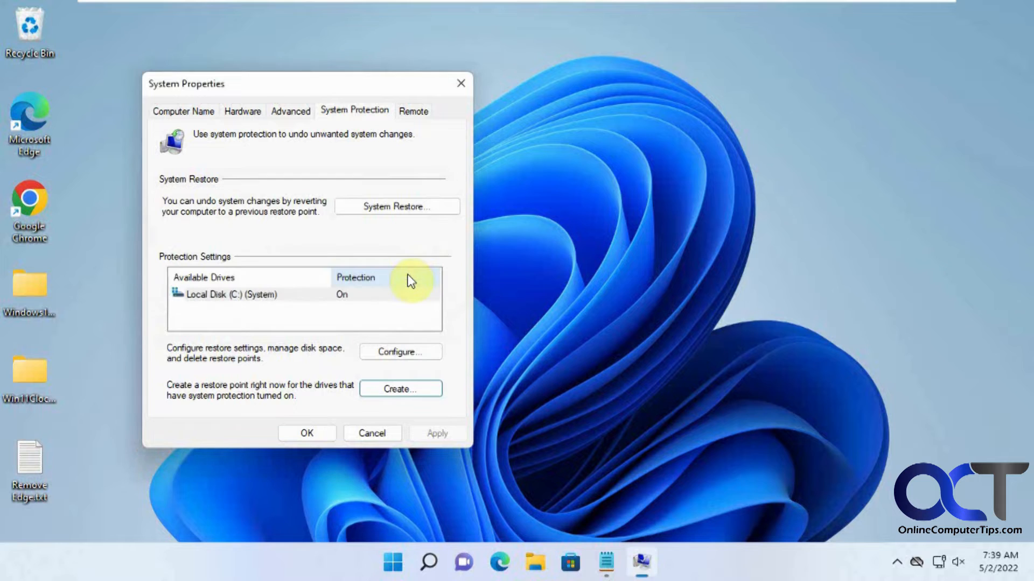
mouse_move(400, 237)
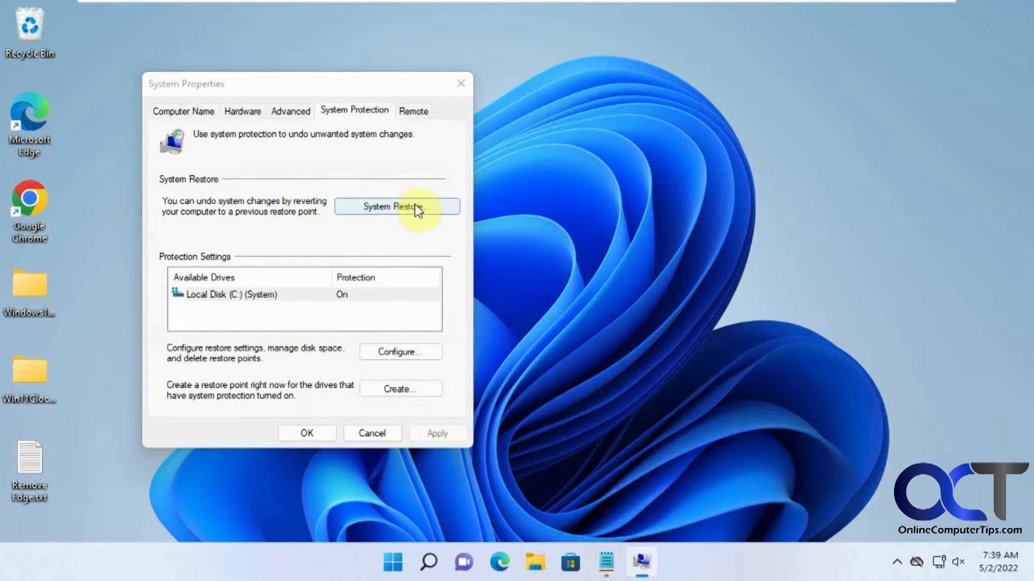
List all restore points to confirm 'Before removing Edge' exists, then cancel without restoring
click(396, 207)
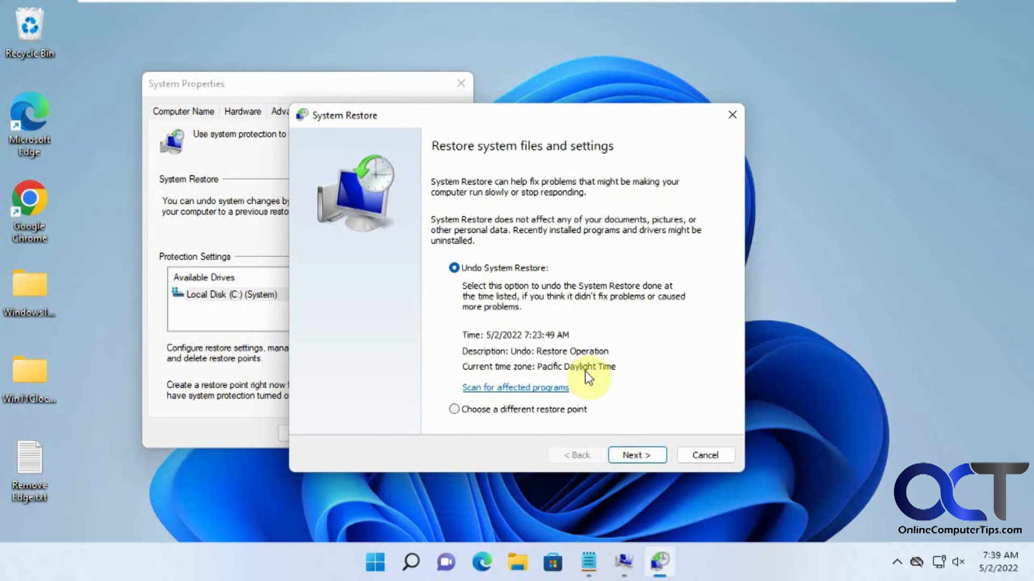
click(455, 409)
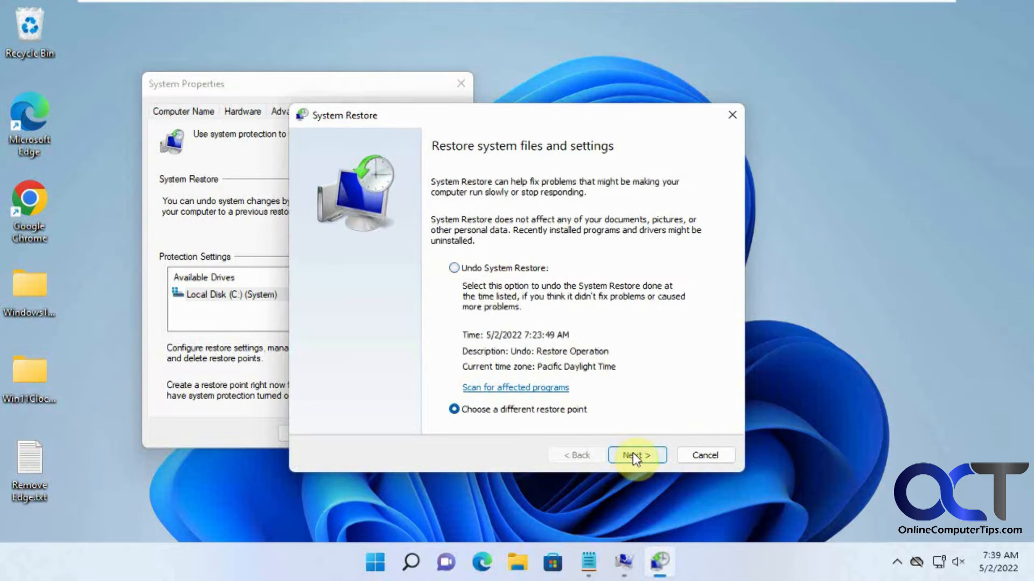
click(635, 455)
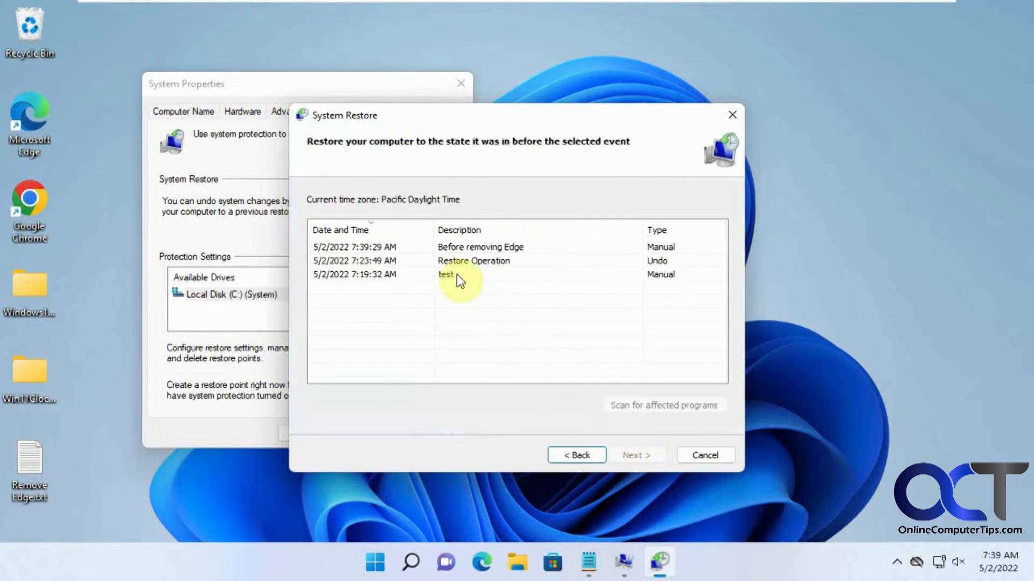
mouse_move(485, 248)
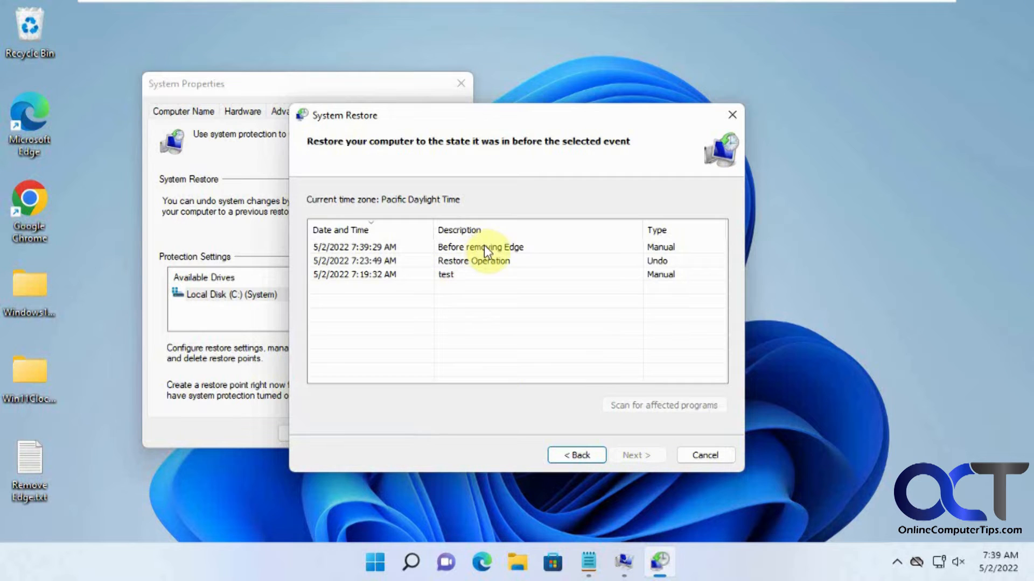
mouse_move(543, 249)
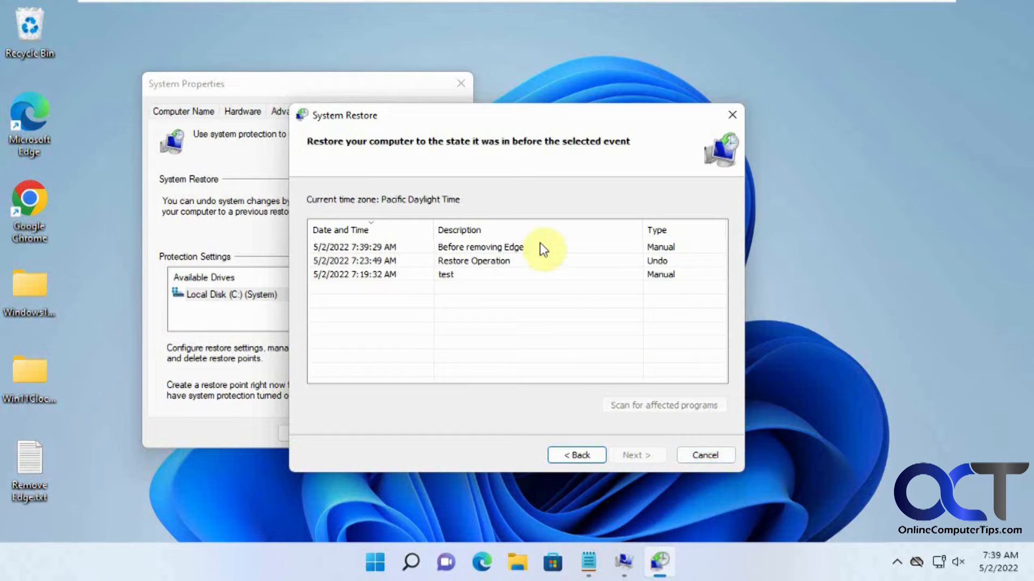
mouse_move(538, 247)
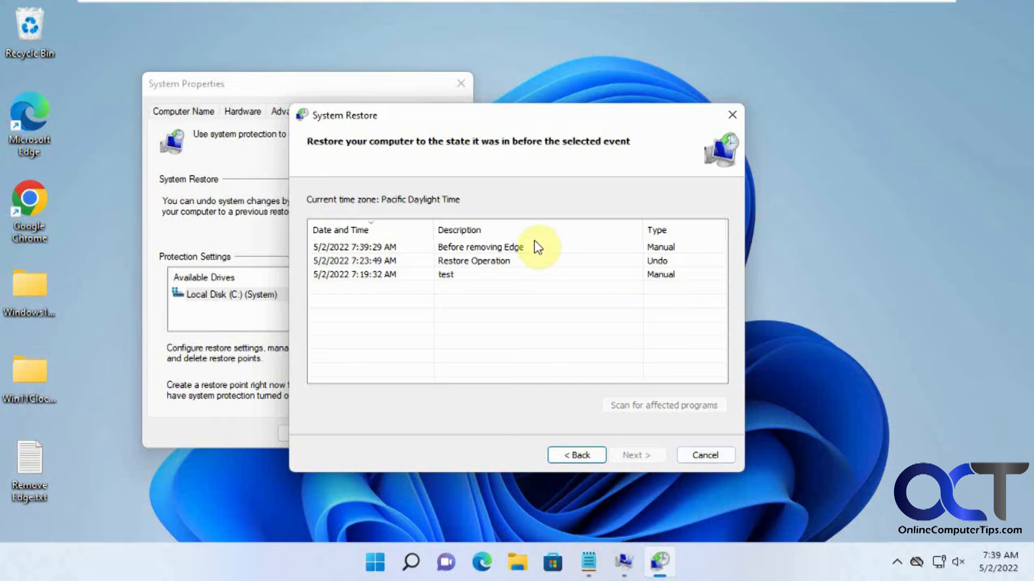
mouse_move(506, 252)
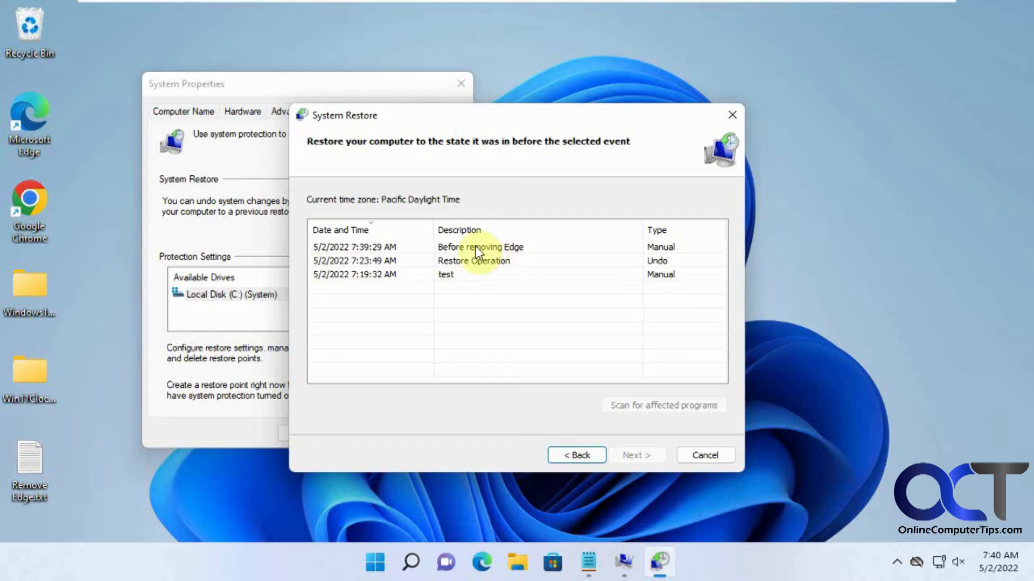
mouse_move(524, 257)
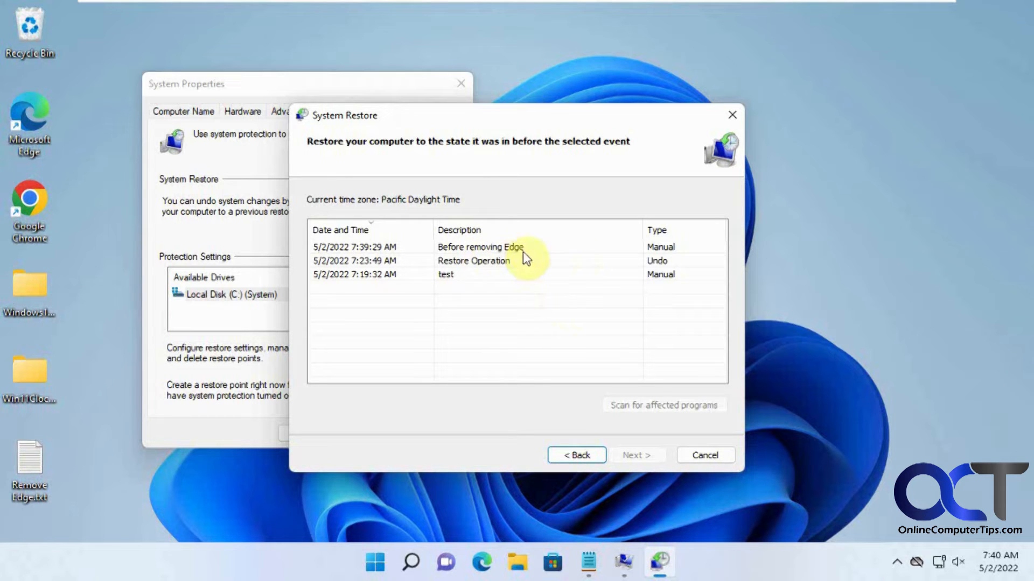
mouse_move(504, 260)
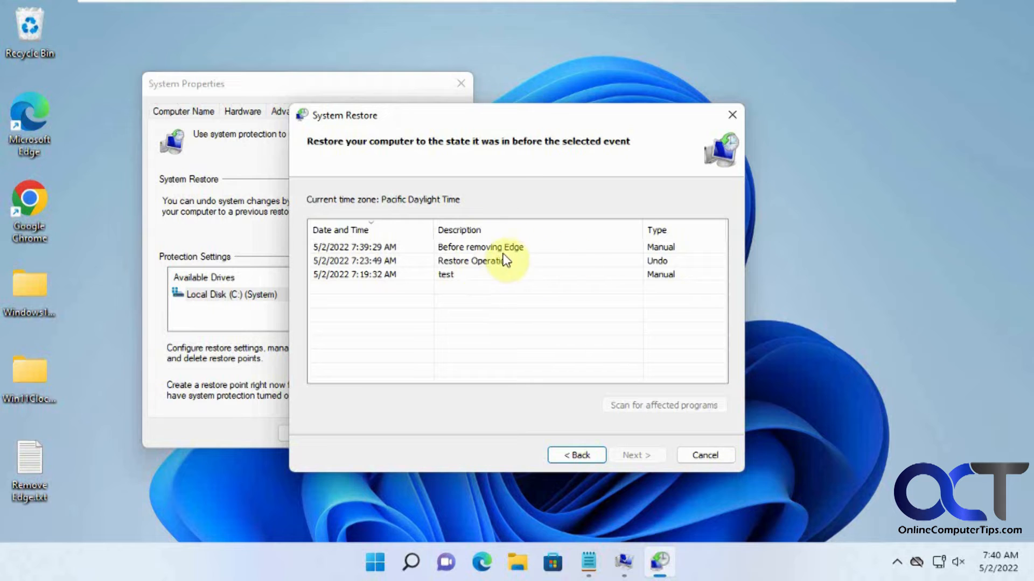
click(703, 455)
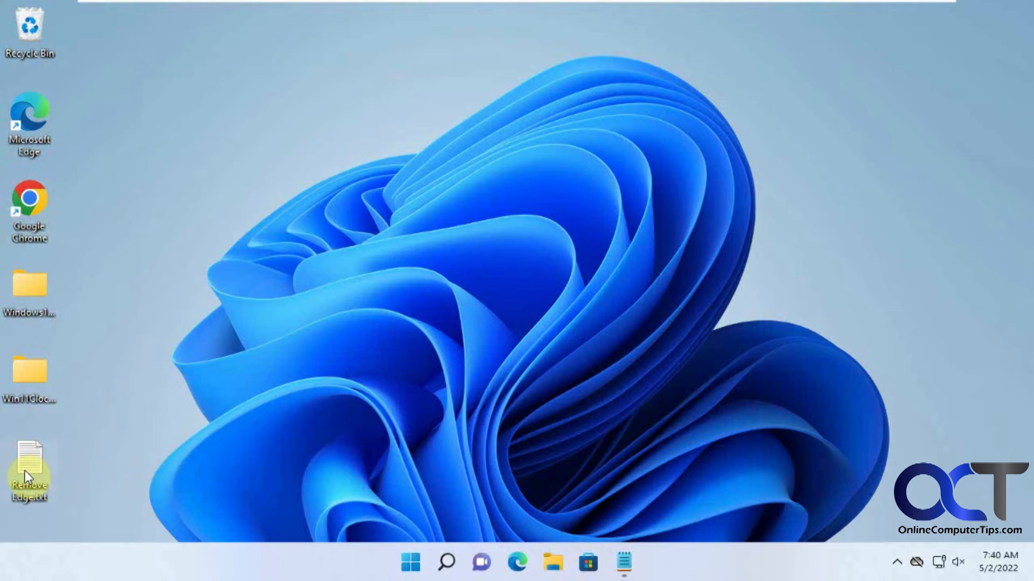
Open the Remove Edge notes, then locate Edge's program folder via the desktop shortcut's properties
double_click(29, 468)
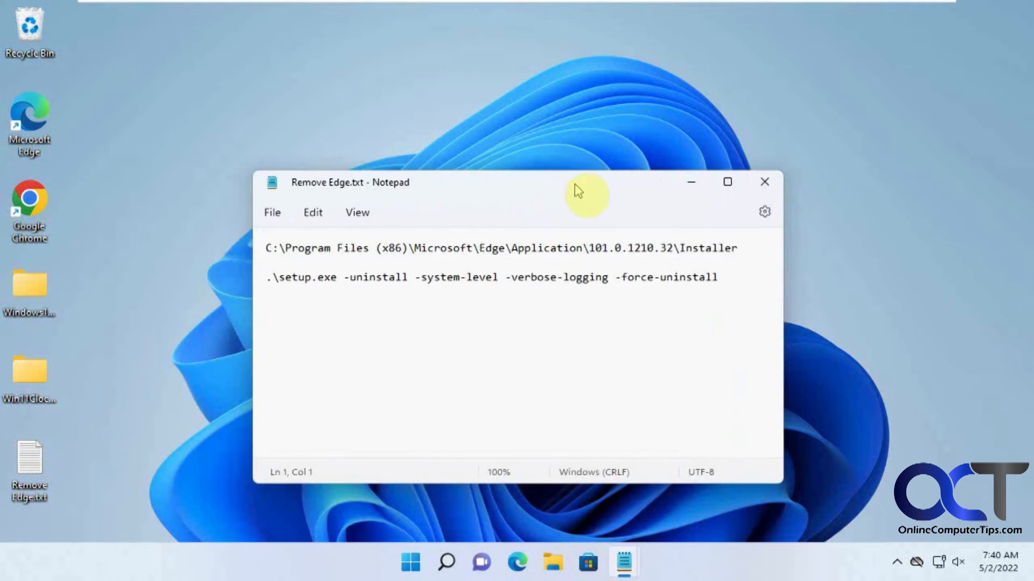
mouse_move(46, 125)
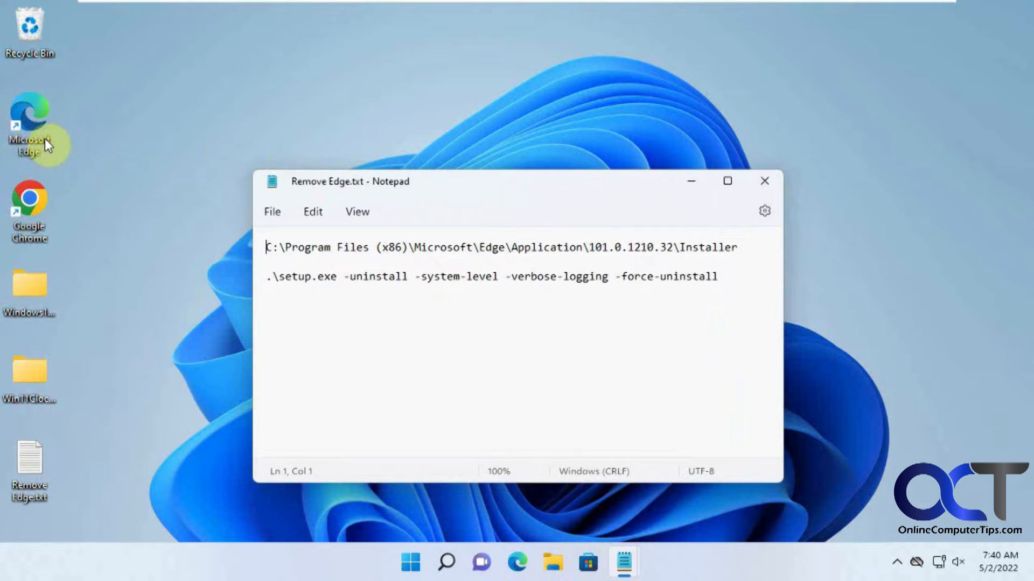
right_click(30, 122)
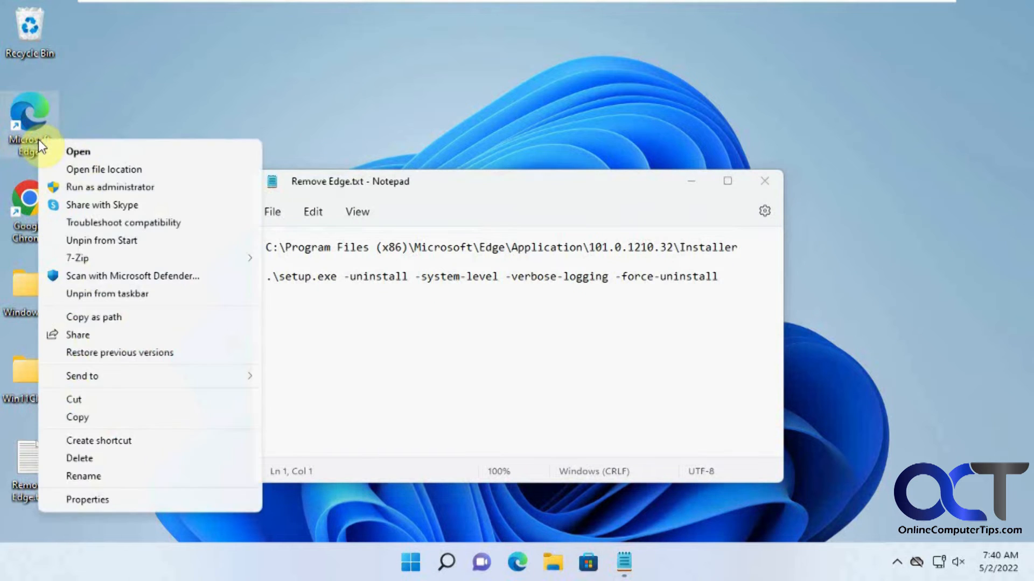
click(87, 499)
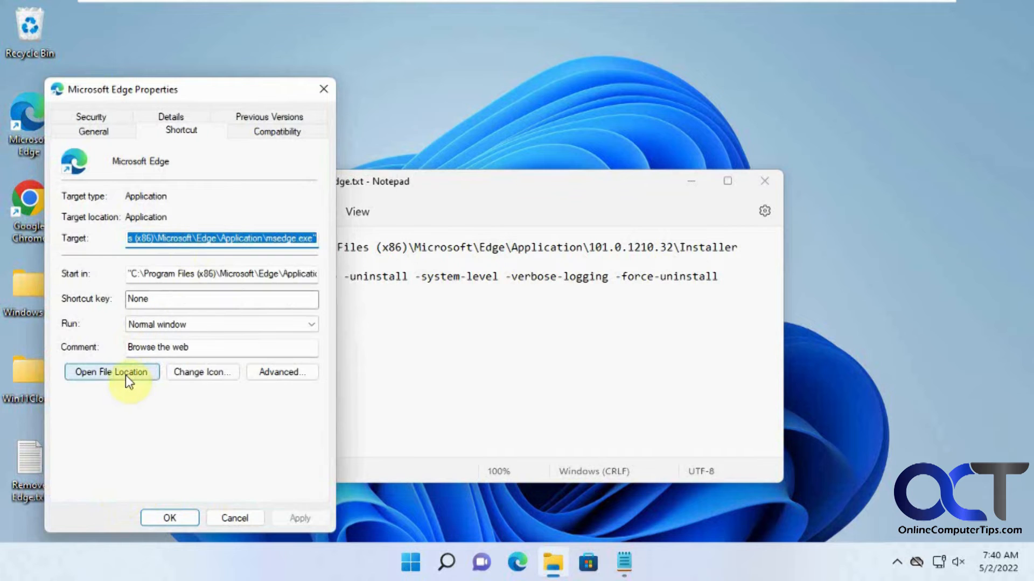
click(111, 372)
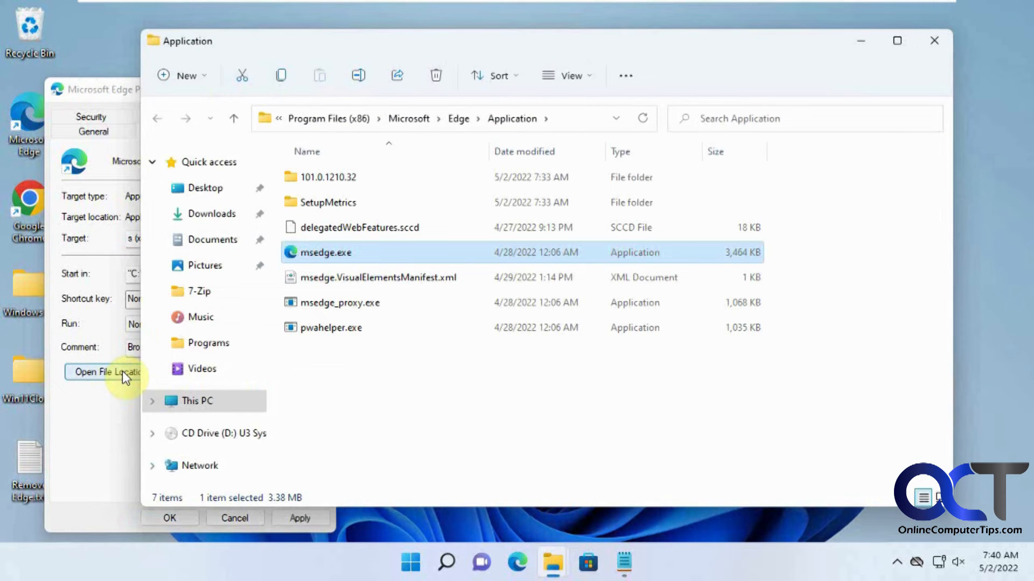
mouse_move(320, 176)
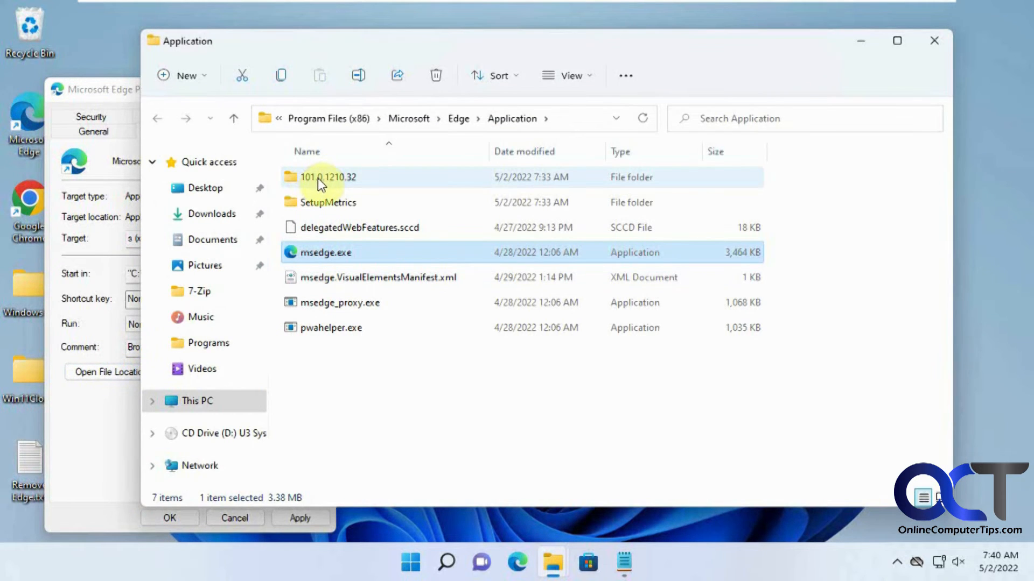
Navigate into the 101.0.1210.32 version's Installer folder containing setup.exe
double_click(327, 177)
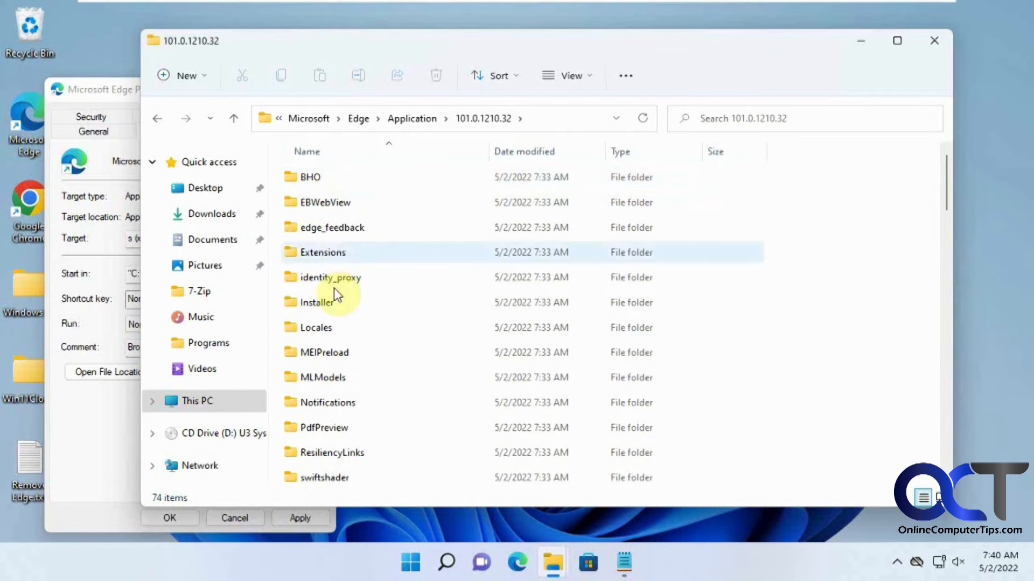
double_click(317, 301)
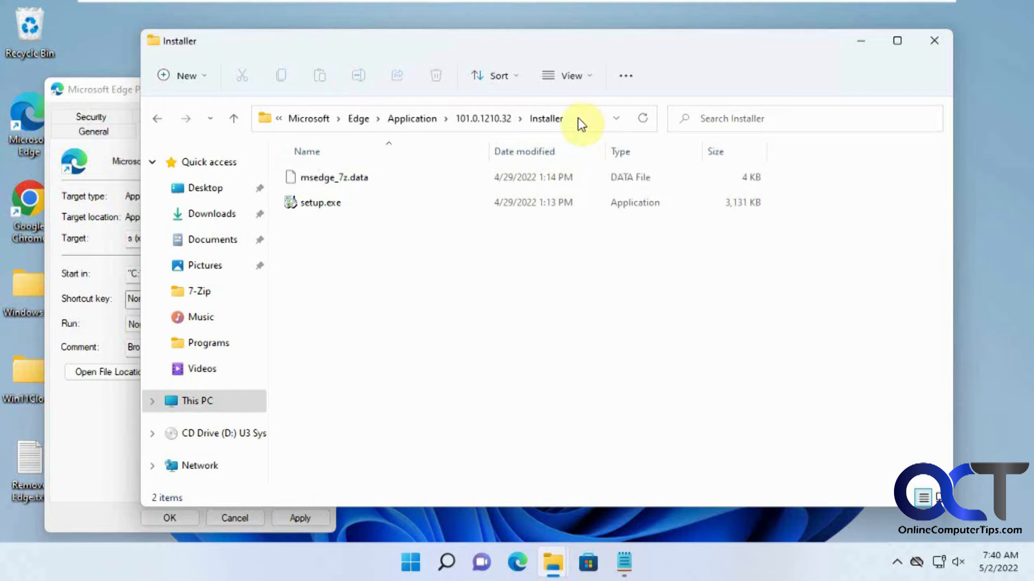
click(435, 118)
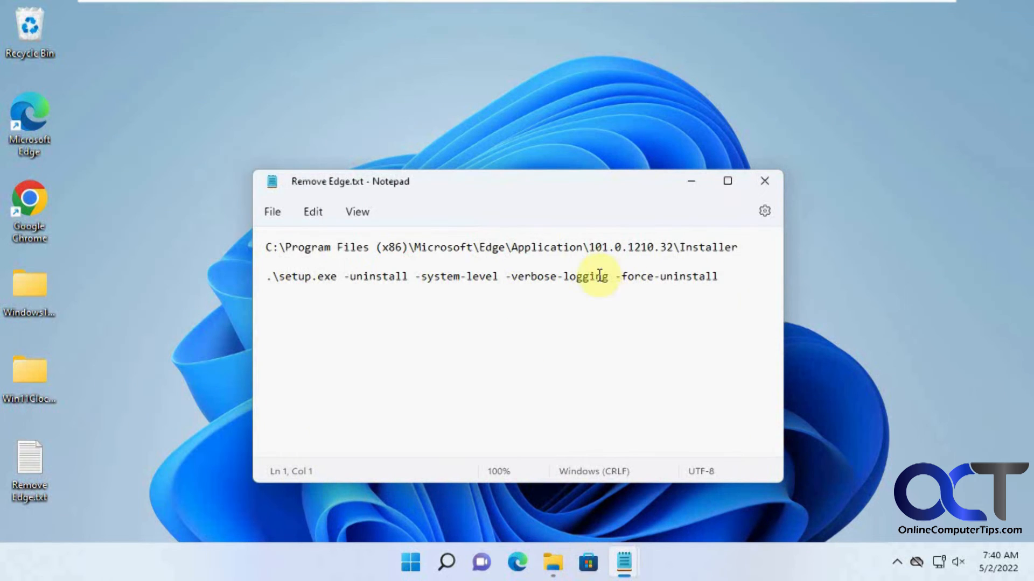
mouse_move(475, 247)
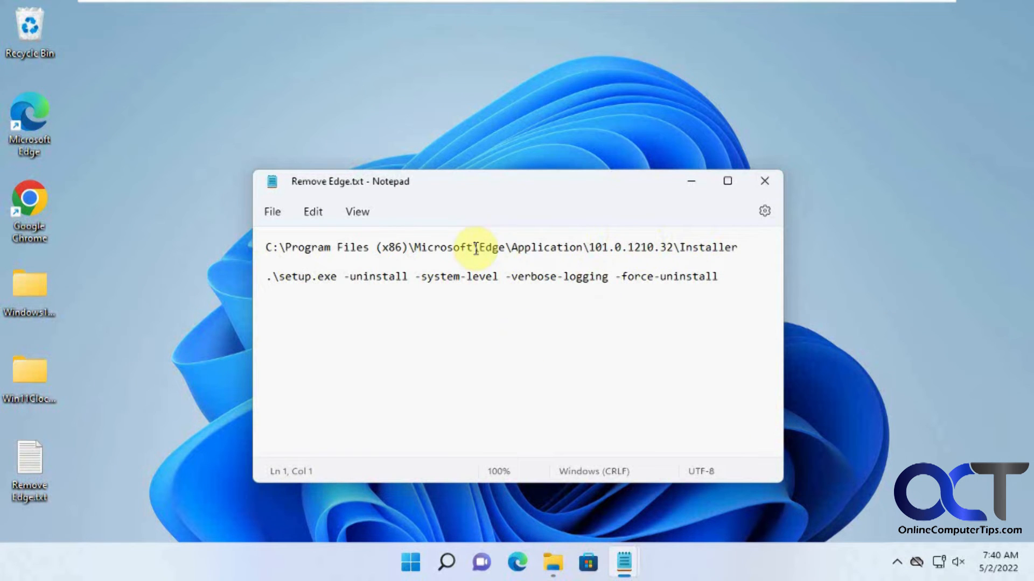
Search for cmd to launch an administrator Command Prompt
click(446, 562)
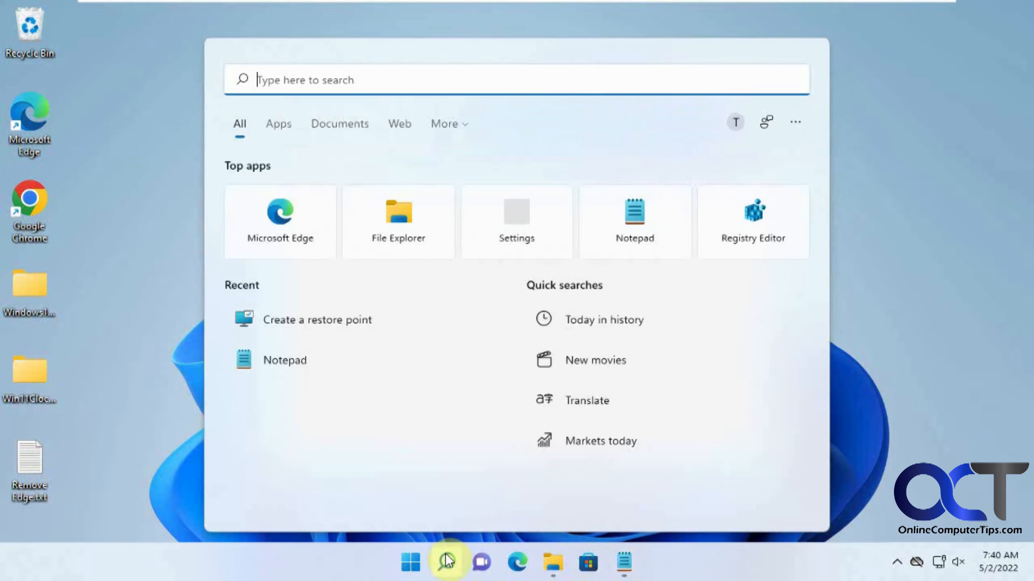
text(cmd)
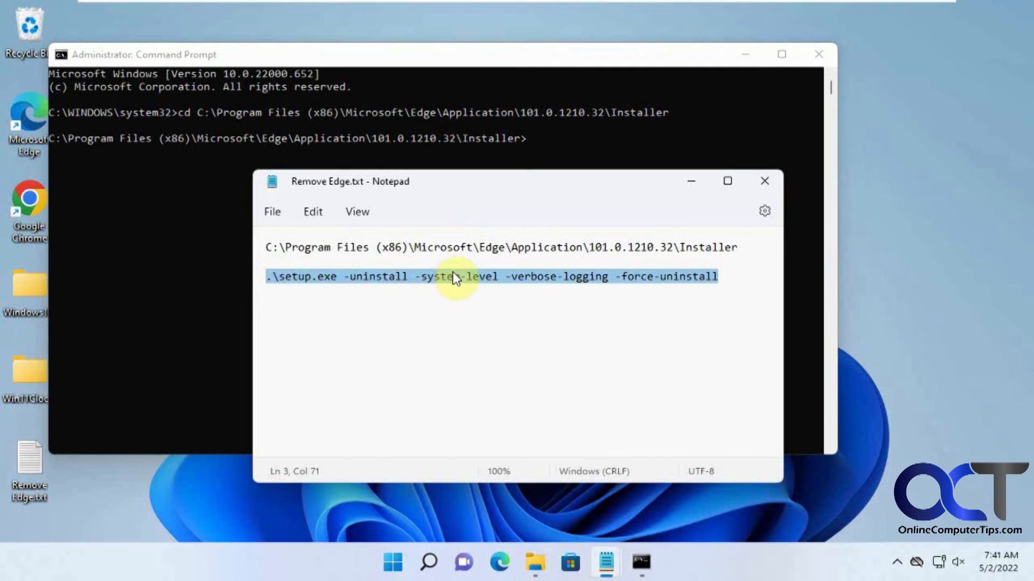
mouse_move(410, 143)
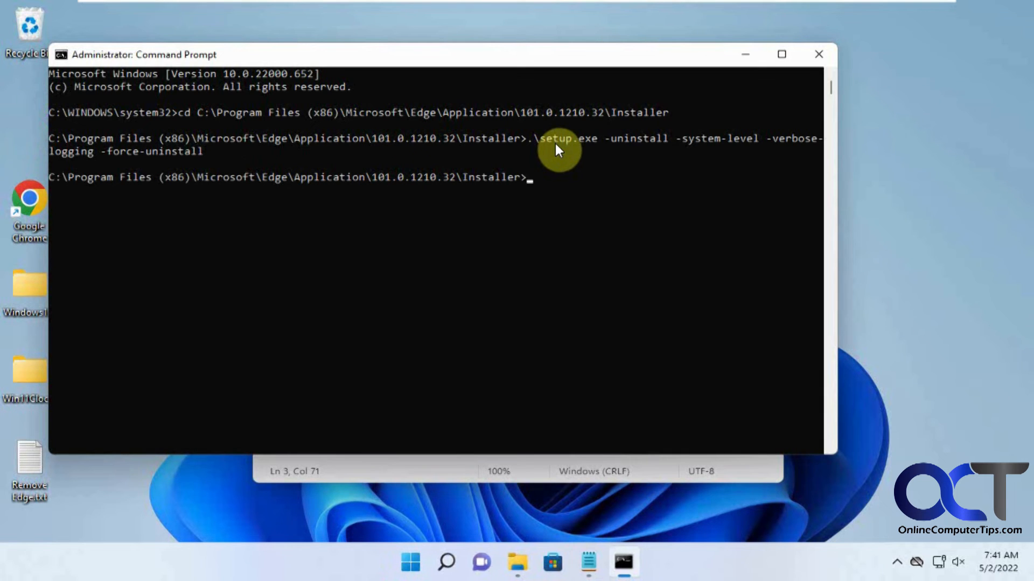
mouse_move(345, 195)
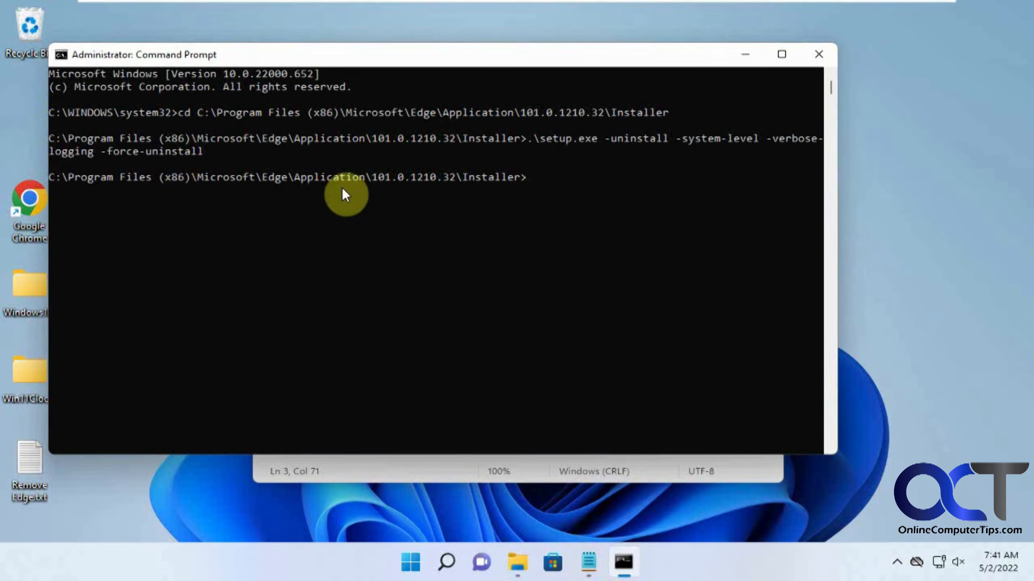
mouse_move(266, 183)
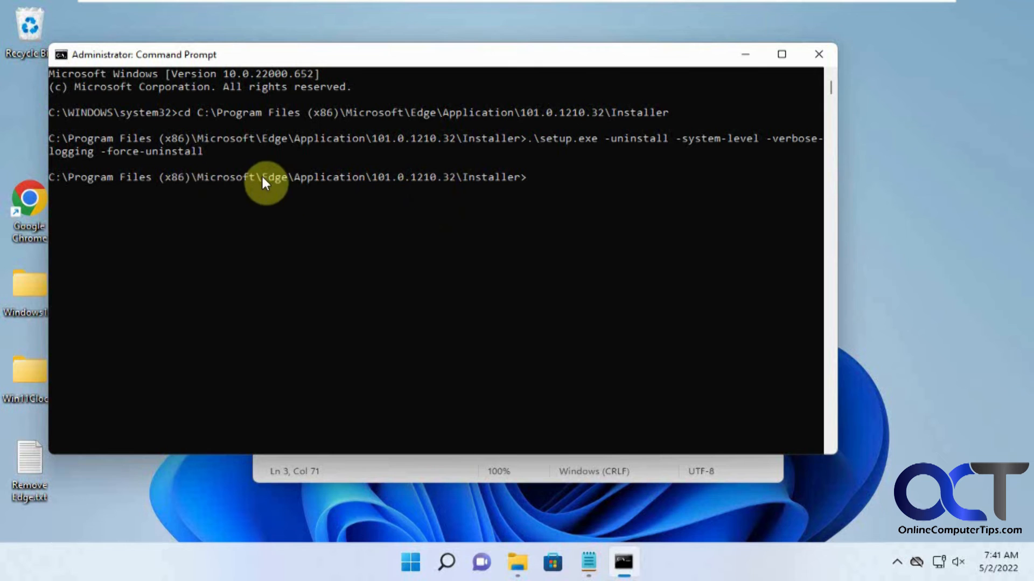
mouse_move(586, 557)
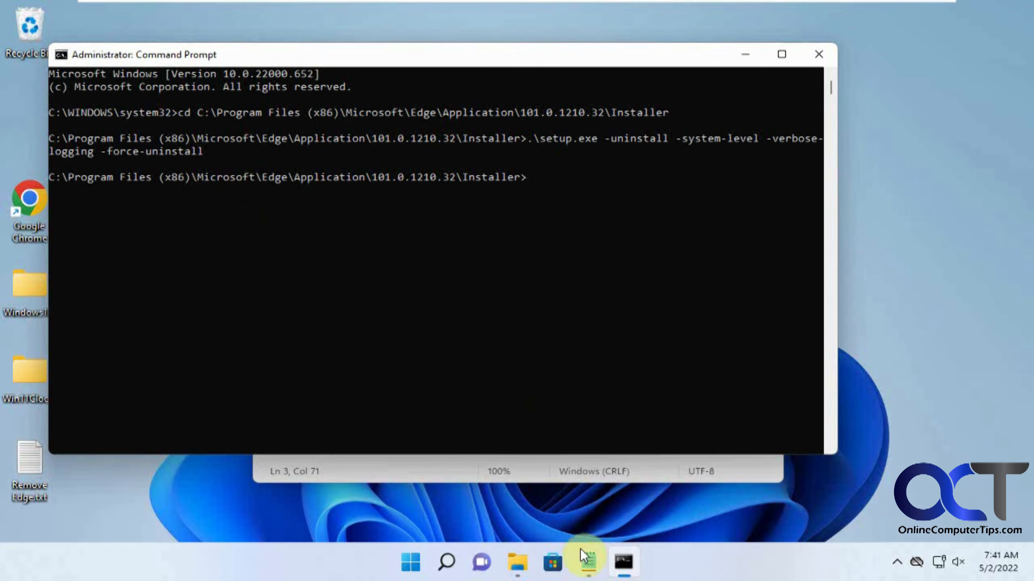
click(411, 562)
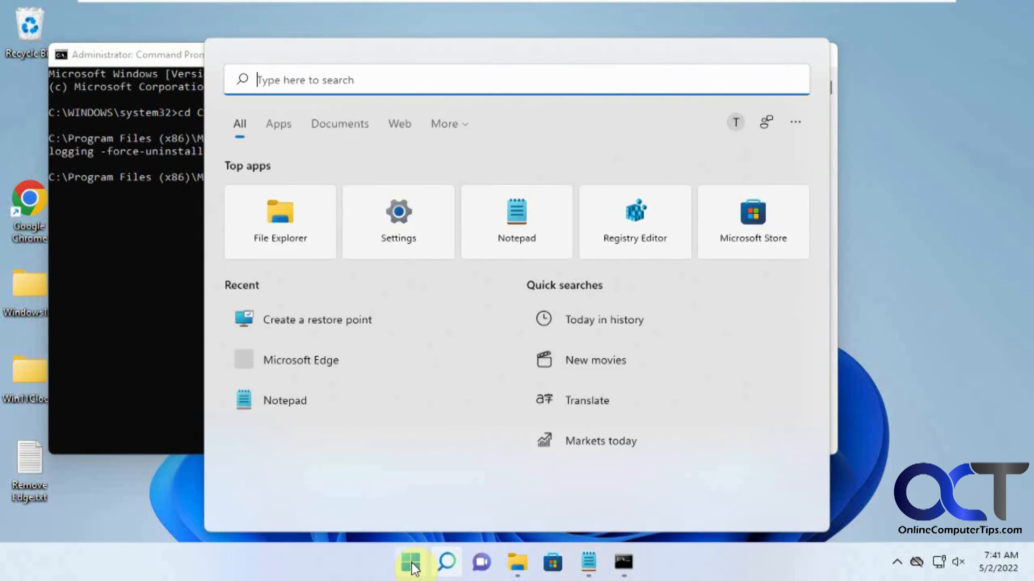
click(410, 562)
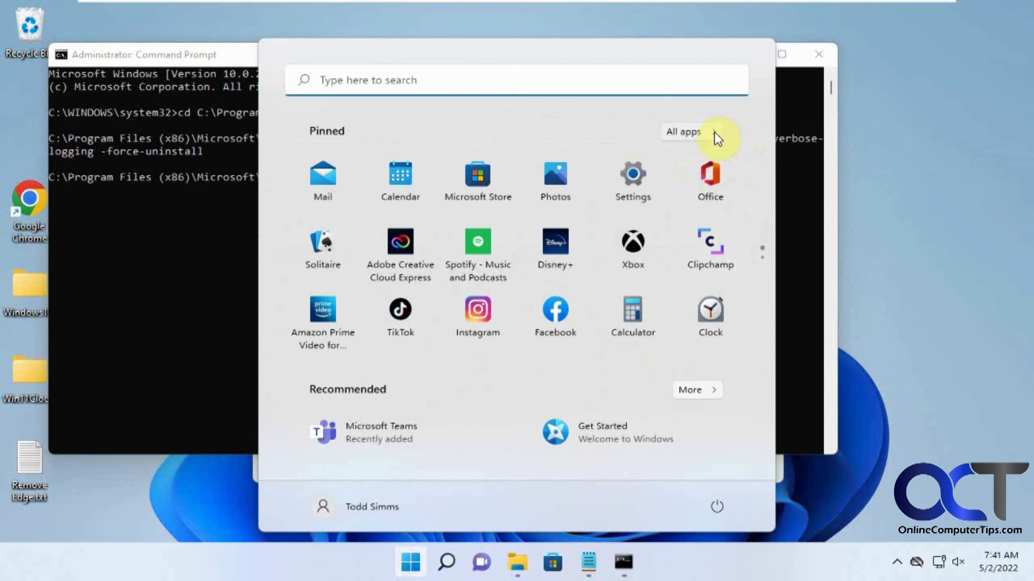
click(684, 131)
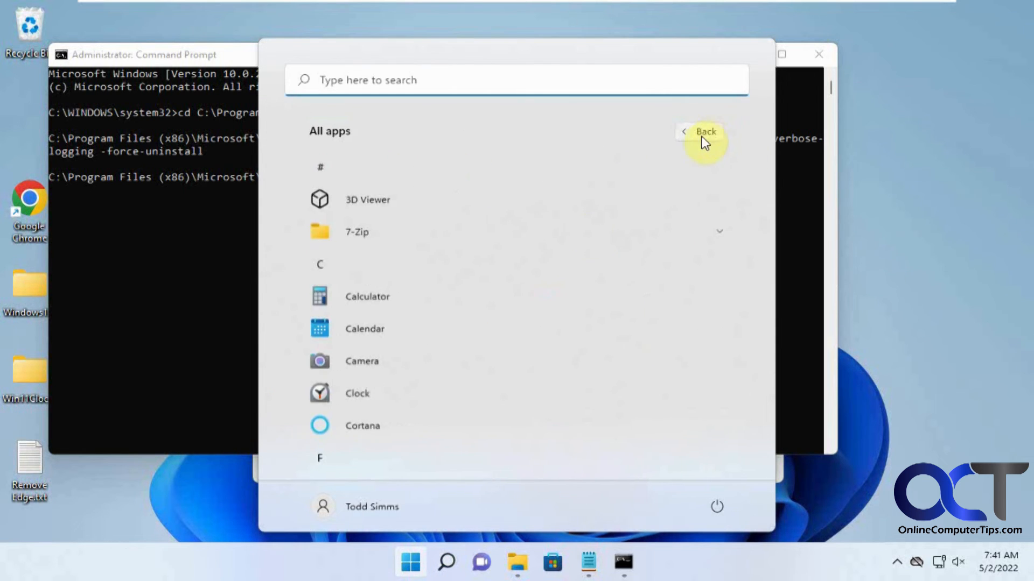
scroll(down, 3)
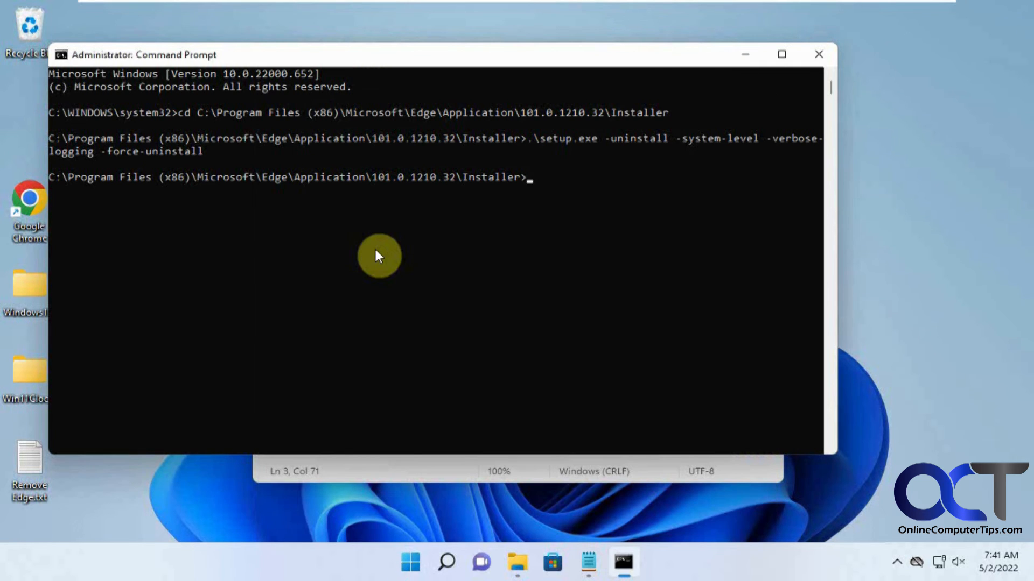
mouse_move(480, 563)
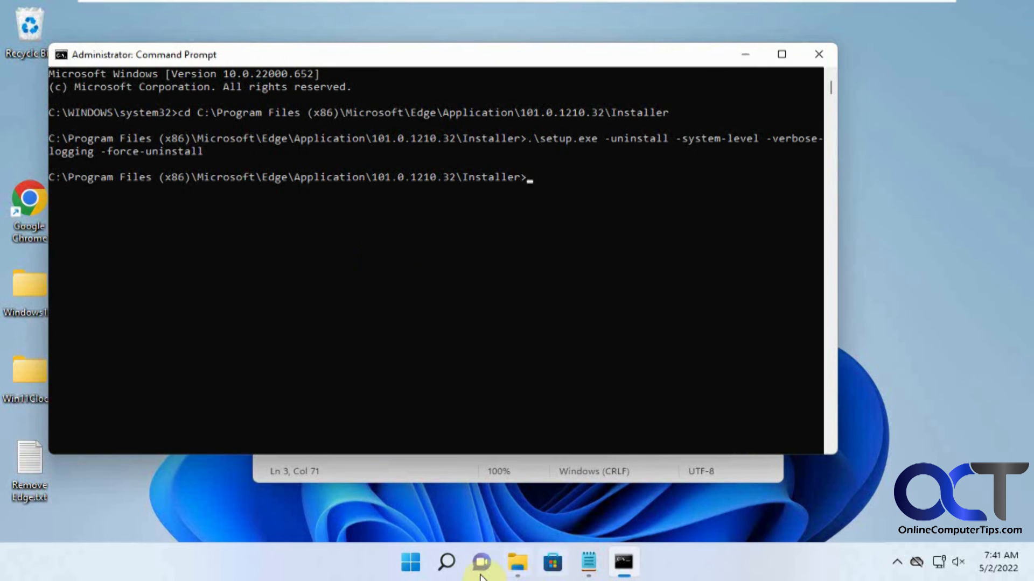
click(446, 562)
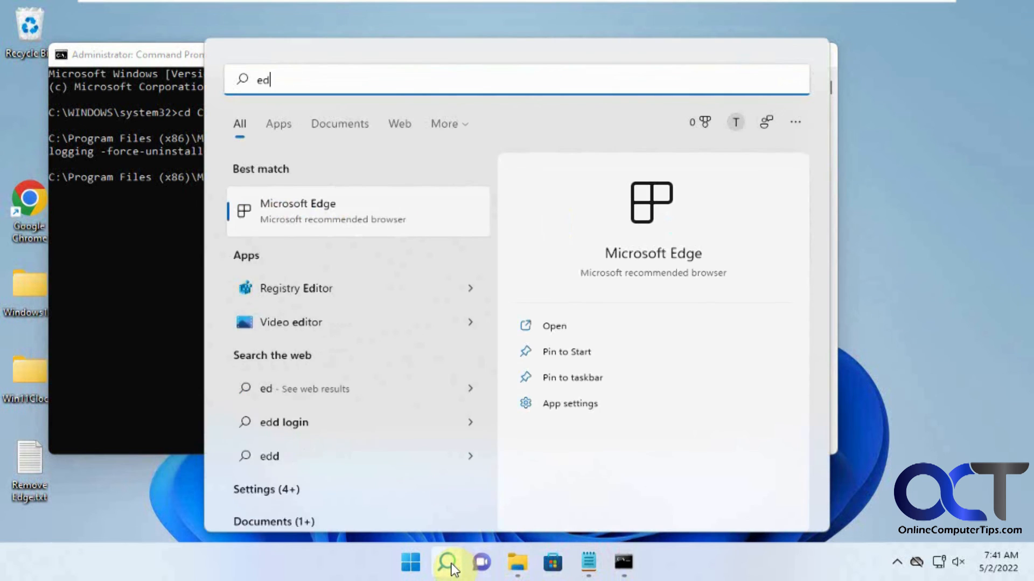
text(ge)
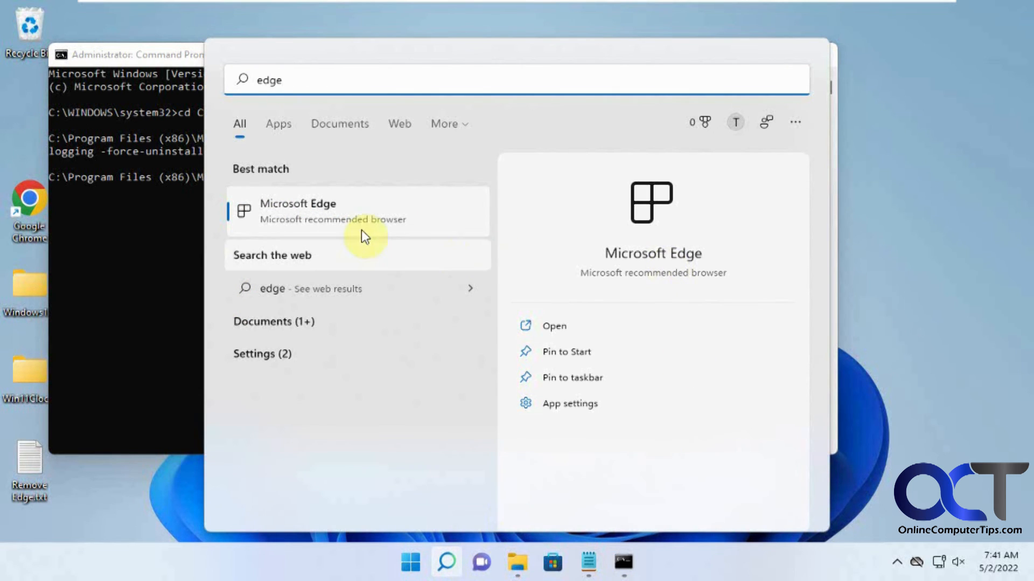
mouse_move(295, 222)
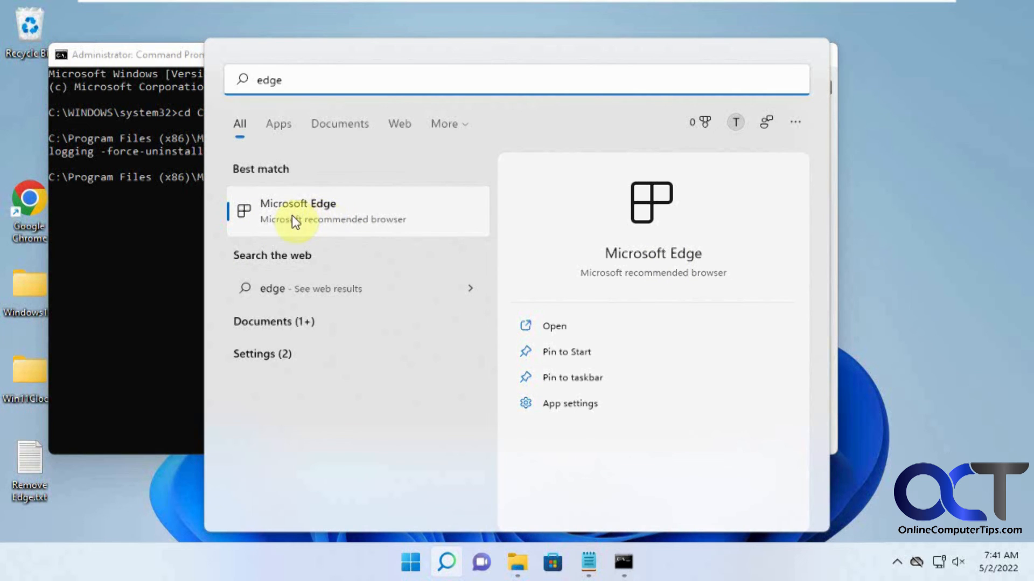
mouse_move(327, 221)
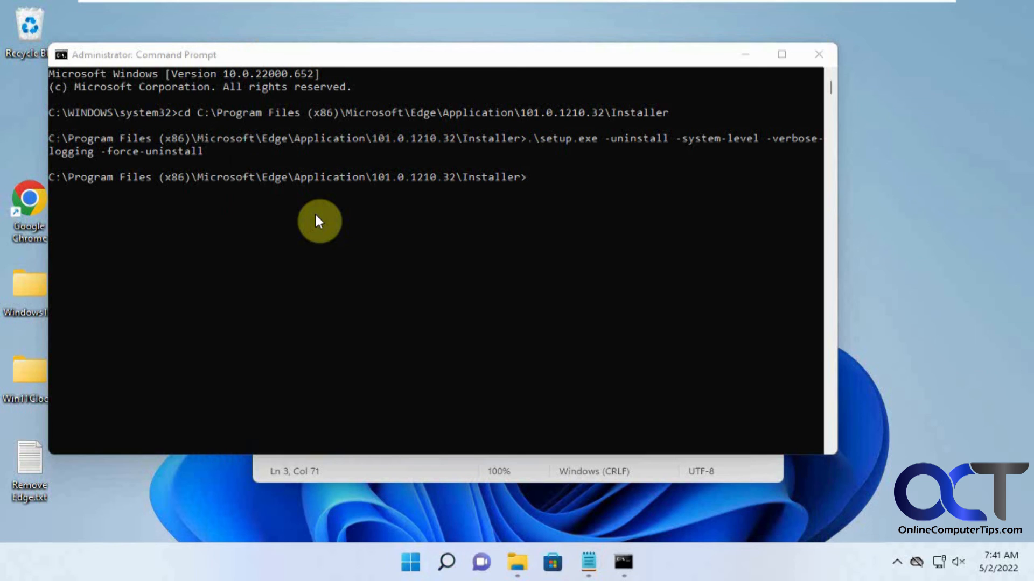
mouse_move(389, 231)
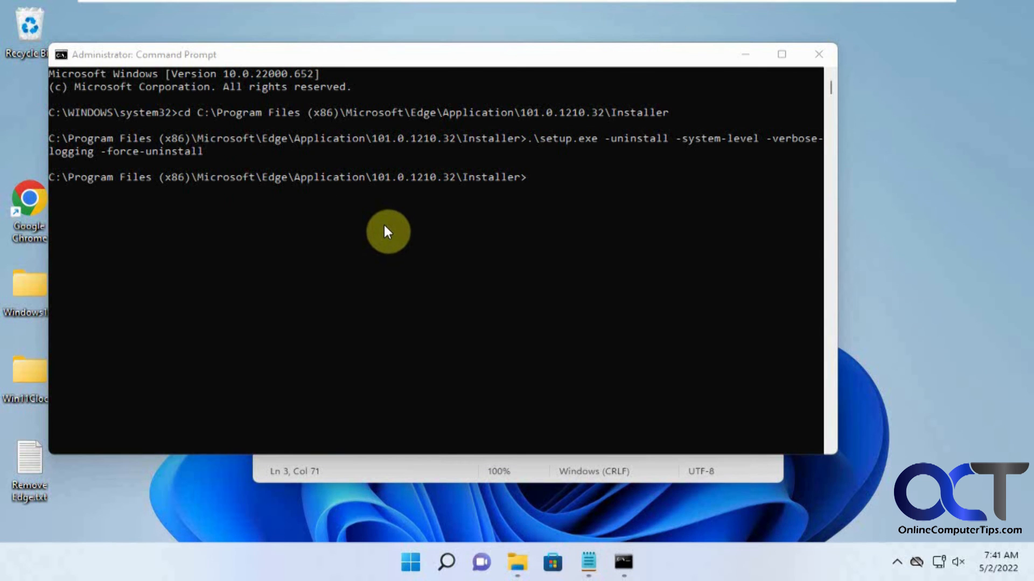
mouse_move(644, 71)
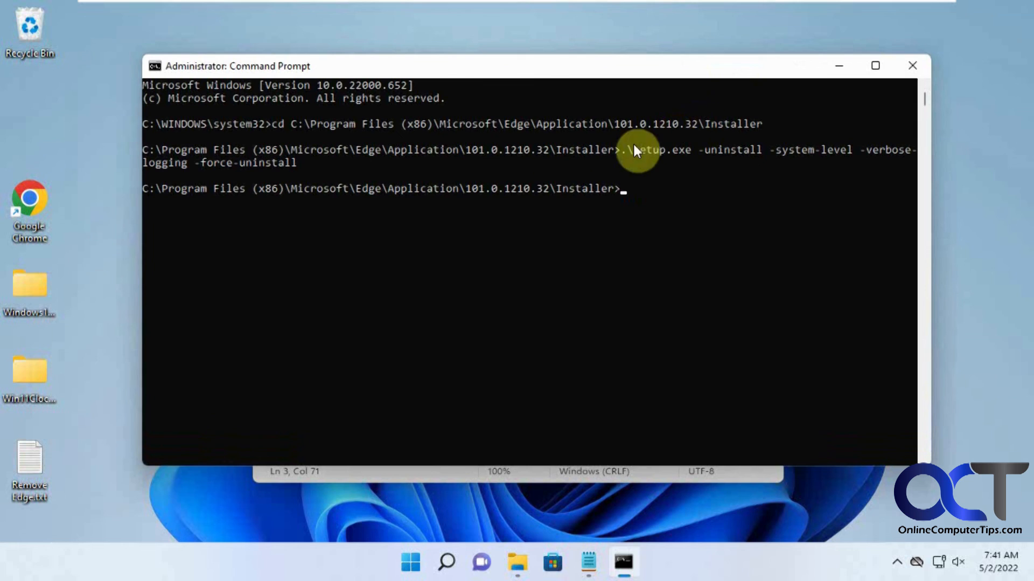
mouse_move(407, 280)
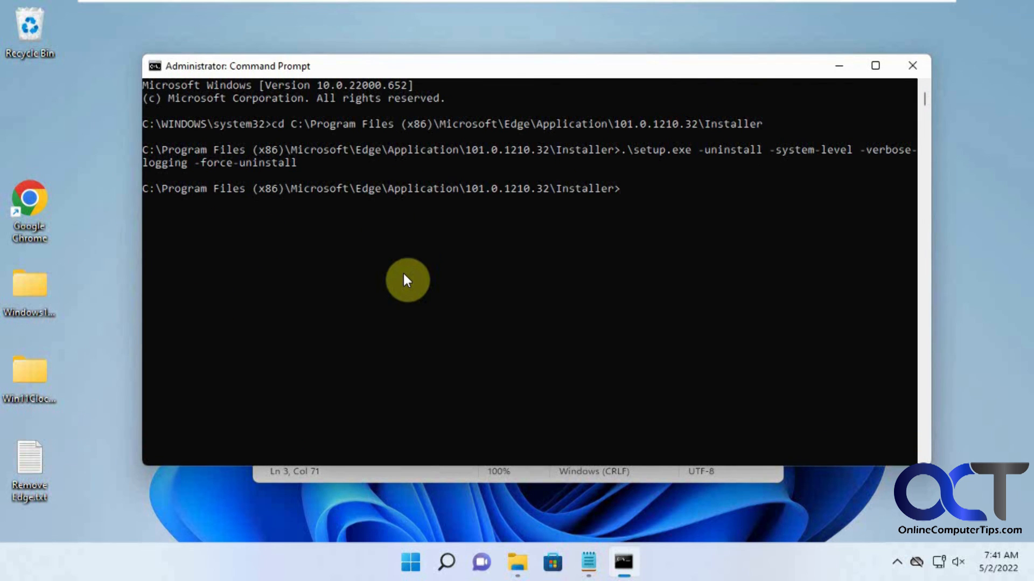
mouse_move(407, 262)
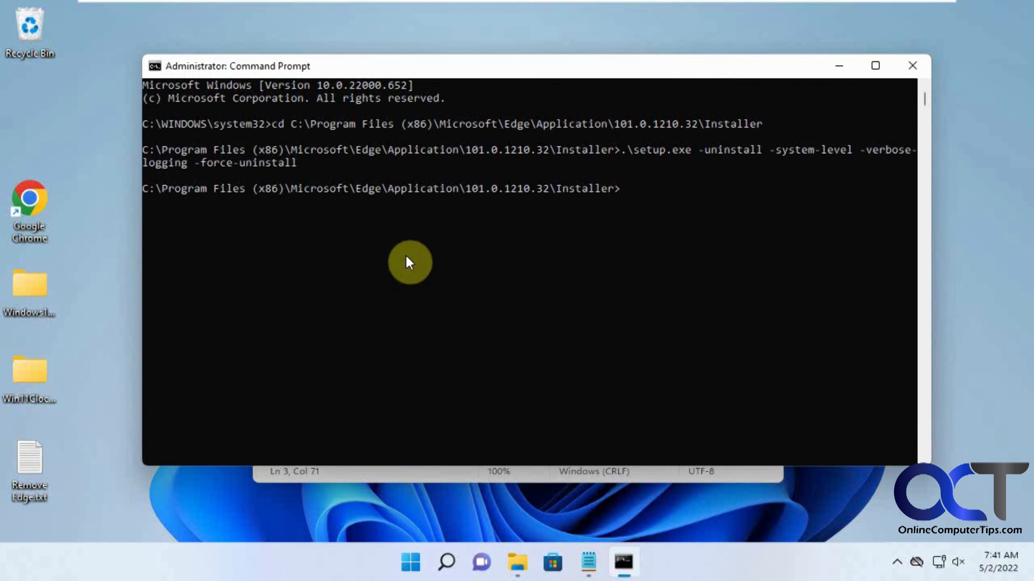
mouse_move(337, 191)
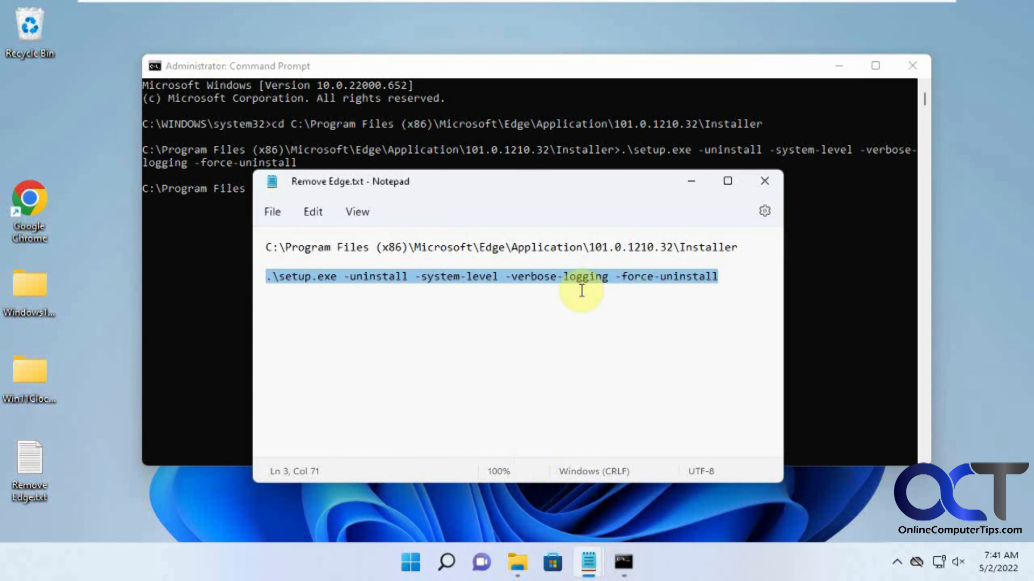
mouse_move(513, 338)
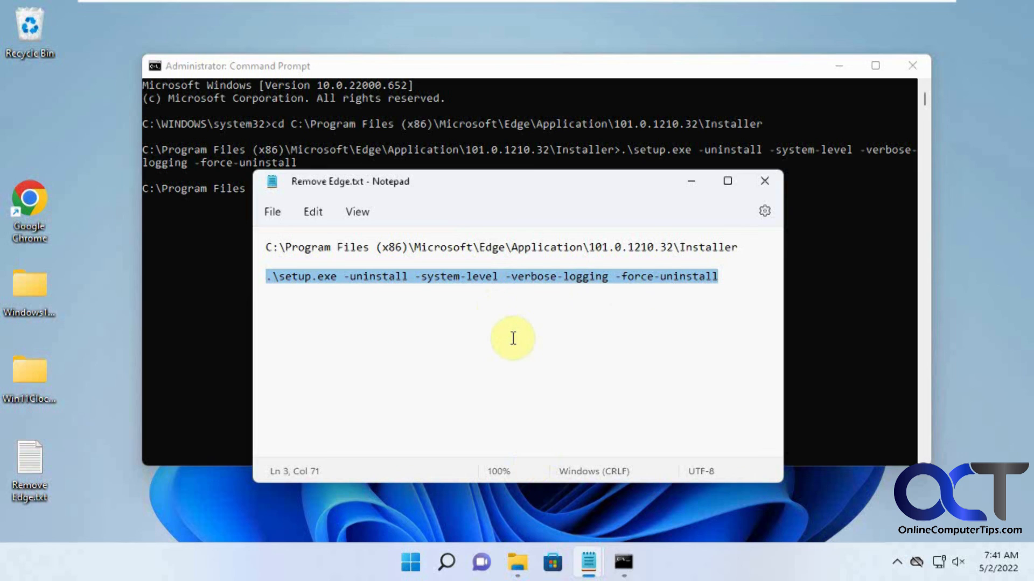